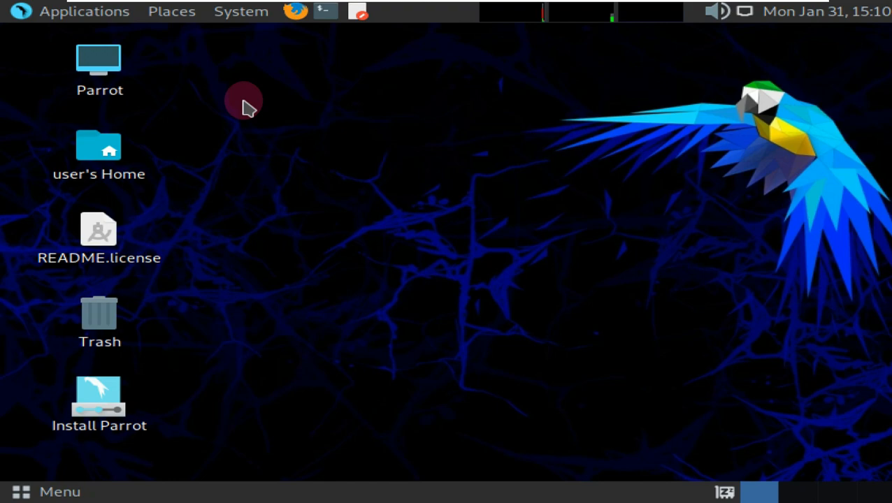
Step: Apply a 1360 × 768 display resolution through MATE Monitor Preferences
{"action": "right_click", "coordinate": [245, 104]}
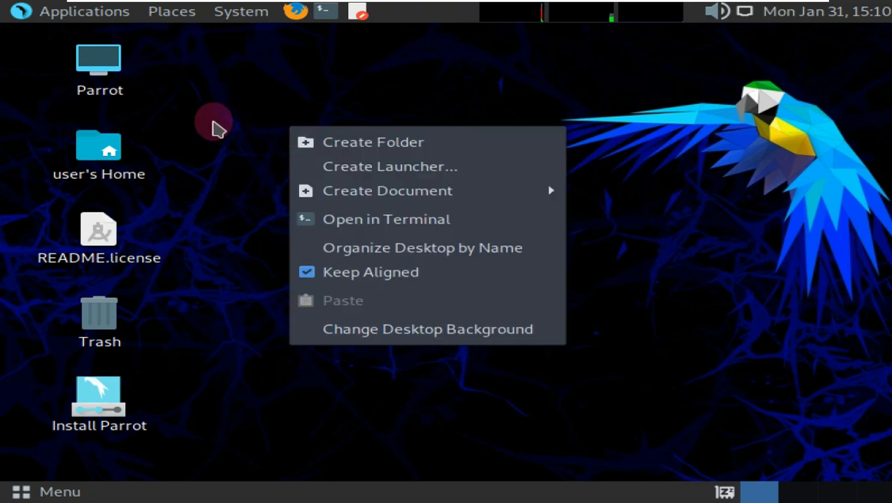
{"action": "left_click", "coordinate": [240, 11]}
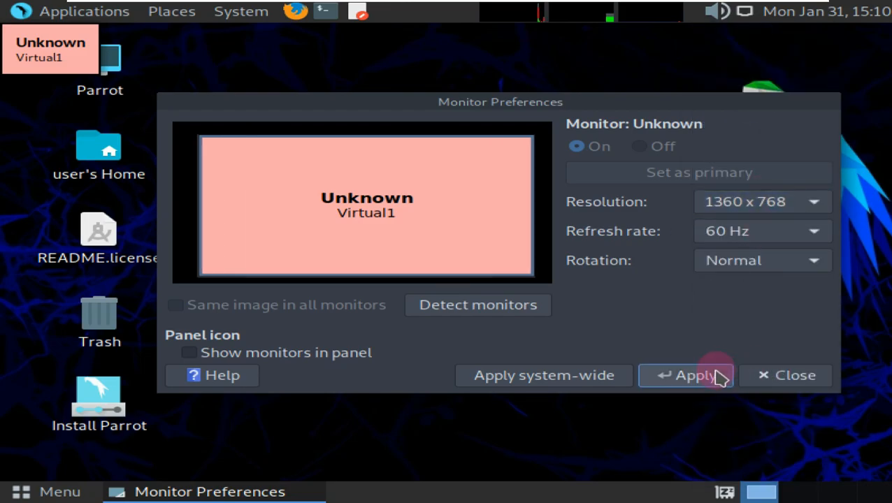
{"action": "left_click", "coordinate": [685, 374]}
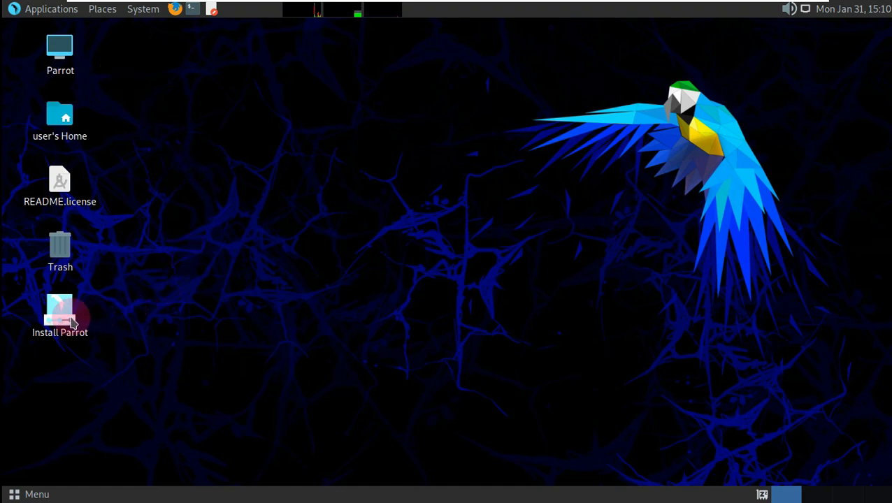
Step: Launch the Install Parrot installer full screen and continue past the welcome page
{"action": "left_click", "coordinate": [60, 315]}
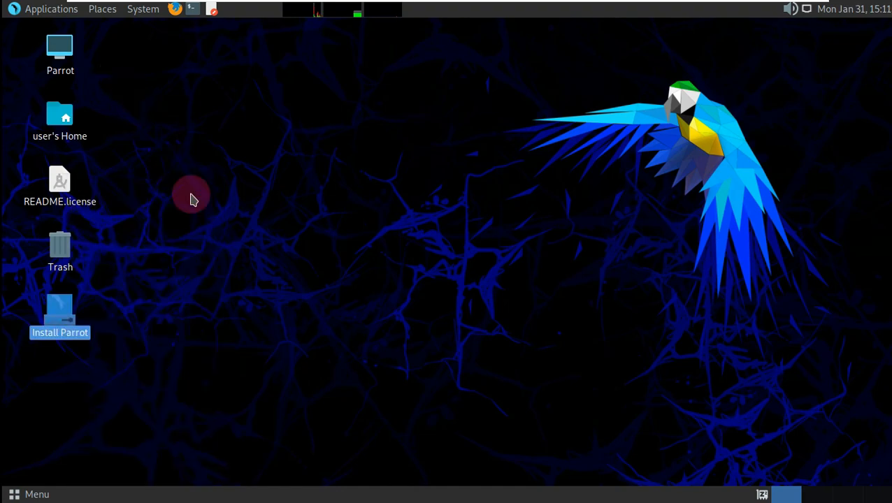
{"action": "mouse_move", "coordinate": [201, 199]}
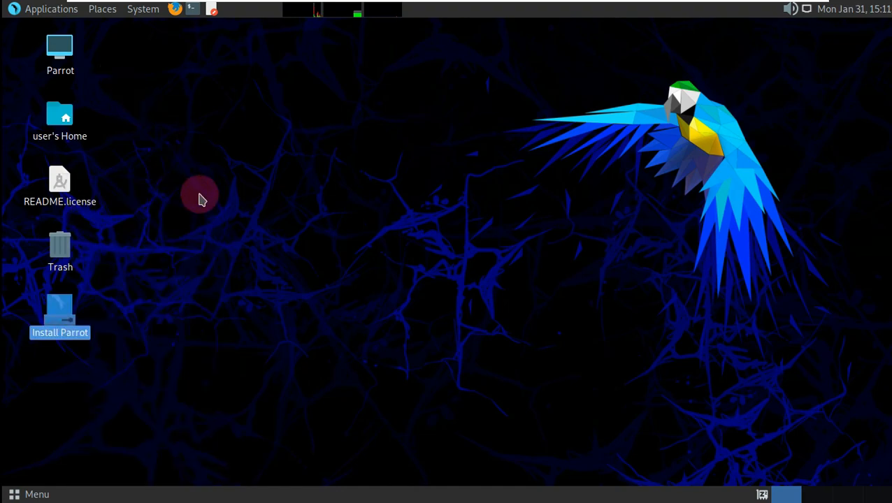
{"action": "double_click", "coordinate": [59, 315]}
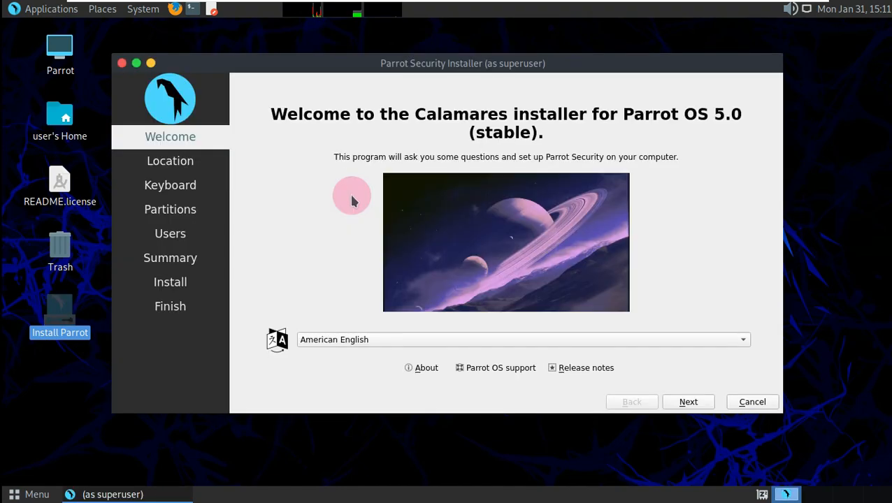
{"action": "left_click", "coordinate": [135, 63]}
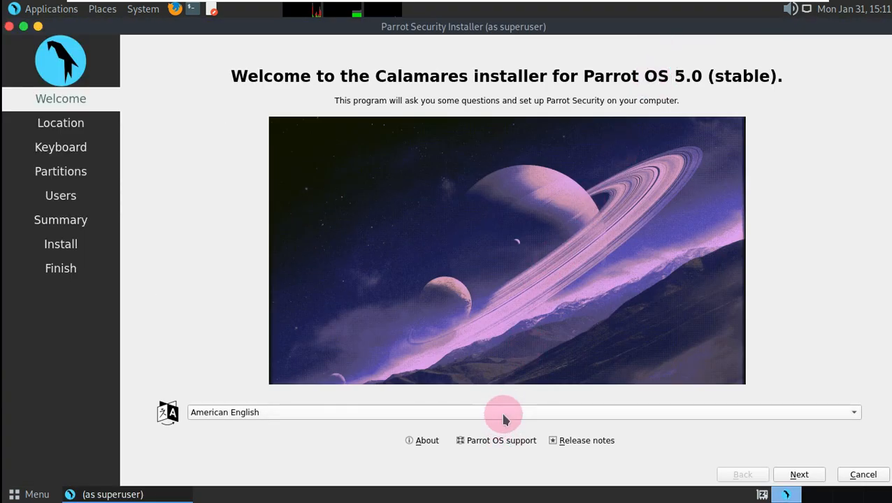
{"action": "mouse_move", "coordinate": [352, 331]}
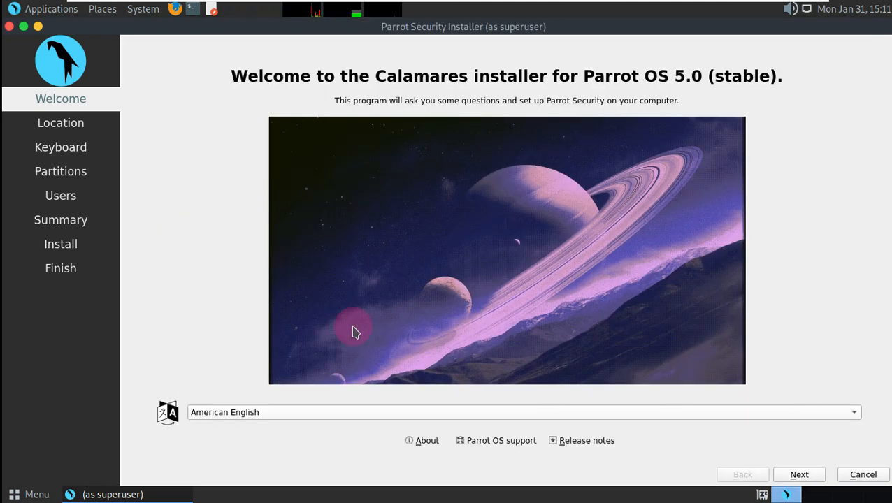
{"action": "left_click", "coordinate": [799, 475]}
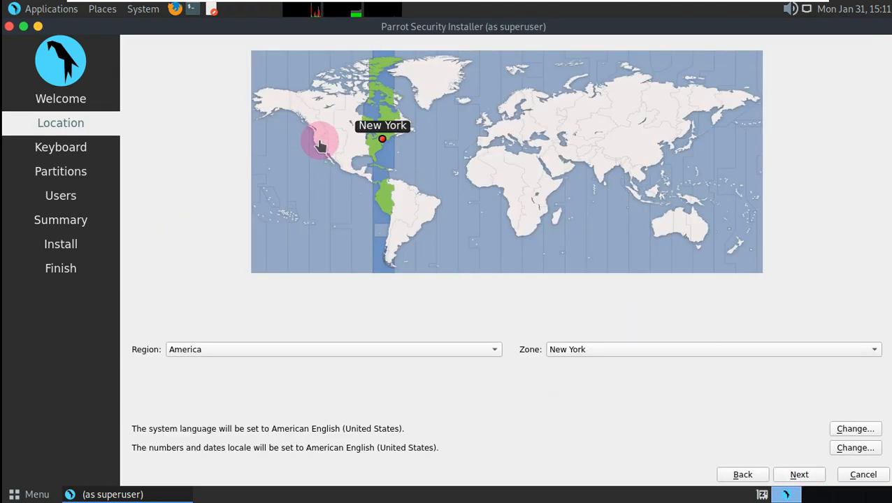
Step: Set the installer time zone to America/Los Angeles on the location page
{"action": "left_click", "coordinate": [319, 147]}
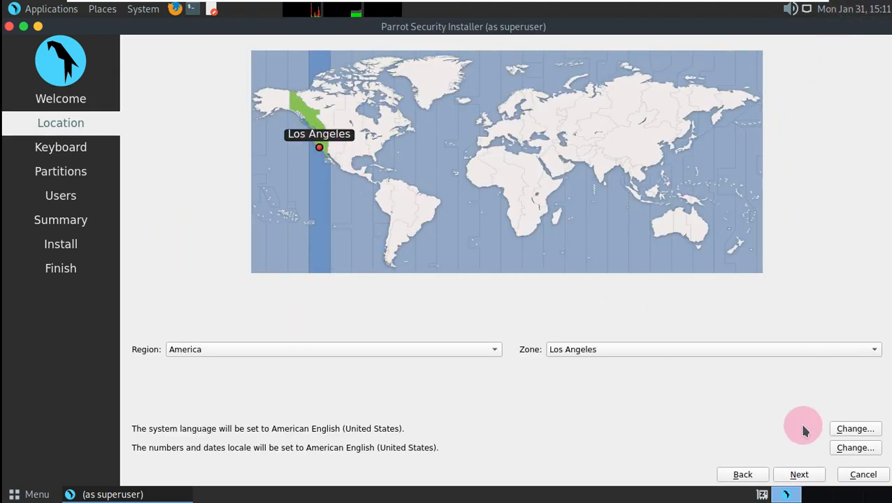
{"action": "left_click", "coordinate": [370, 196]}
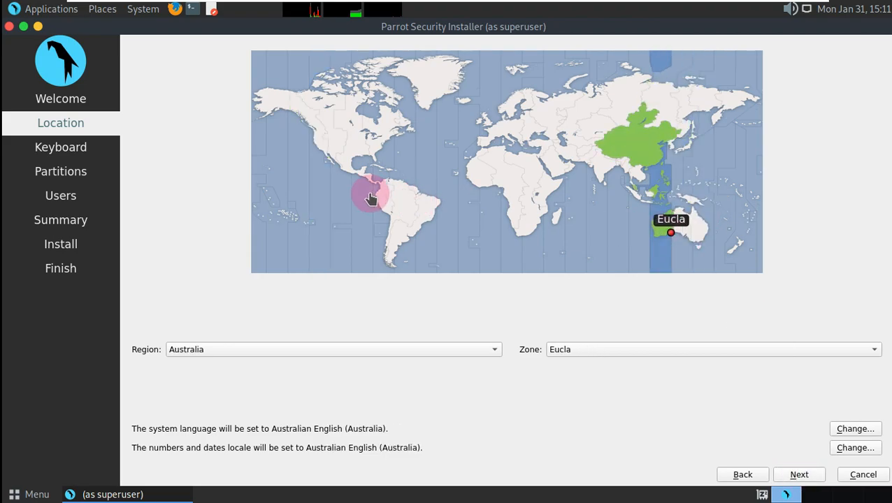
{"action": "left_click", "coordinate": [371, 195]}
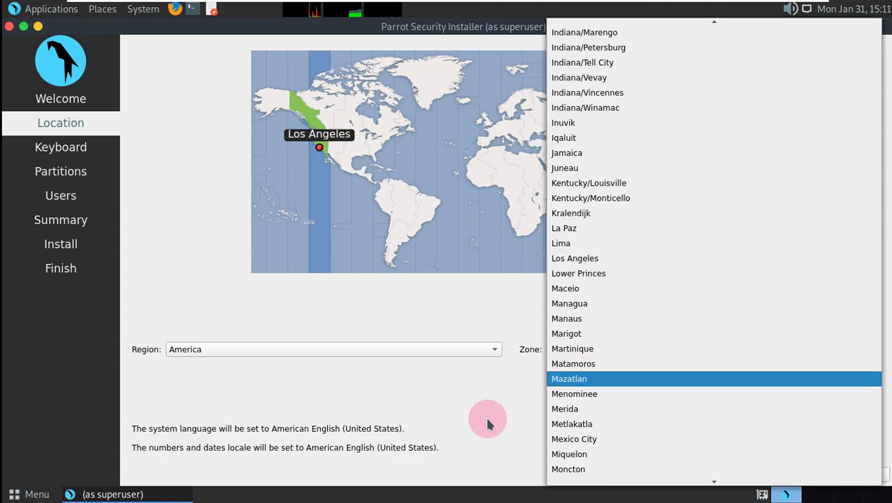
{"action": "left_click", "coordinate": [60, 146]}
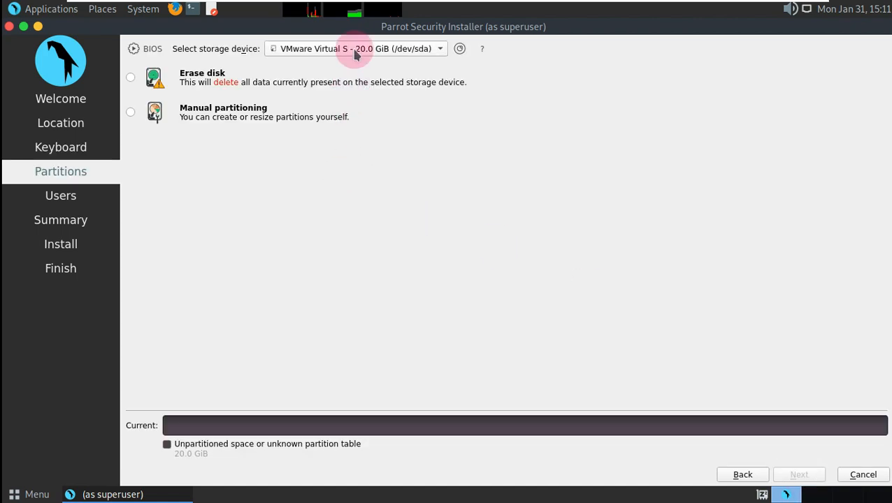
Step: Choose whole-disk erase, enable automatic login and enter the user name 'runboxing'
{"action": "left_click", "coordinate": [130, 76]}
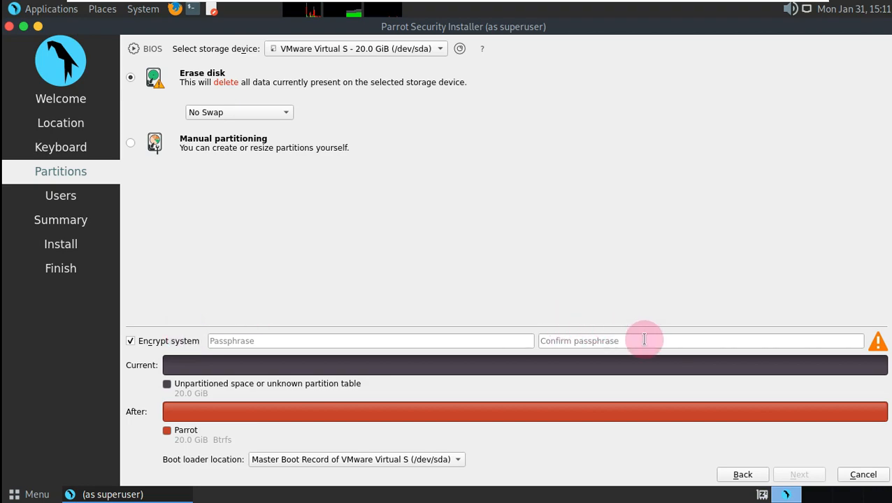
{"action": "left_click", "coordinate": [356, 459]}
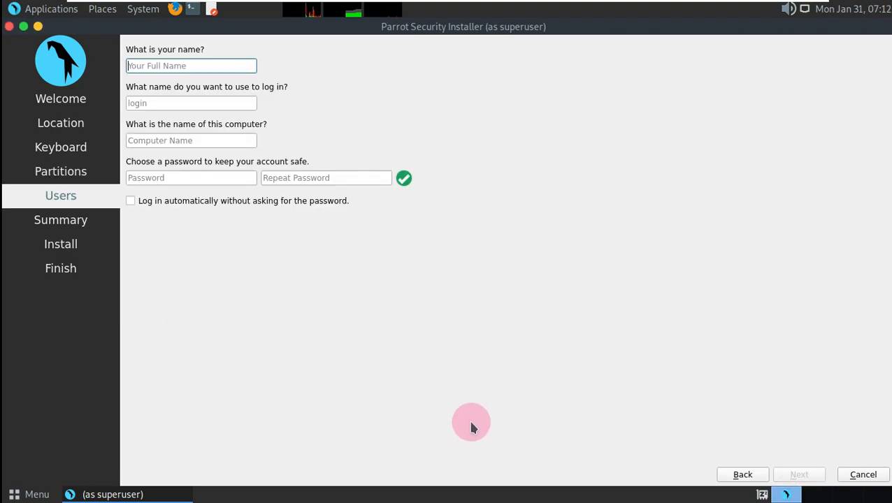
{"action": "left_click", "coordinate": [130, 201]}
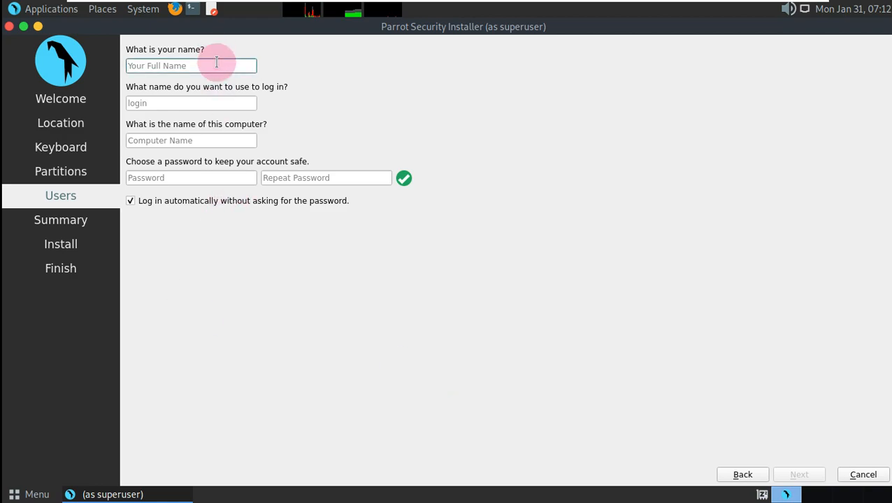
{"action": "type", "text": "runboxing"}
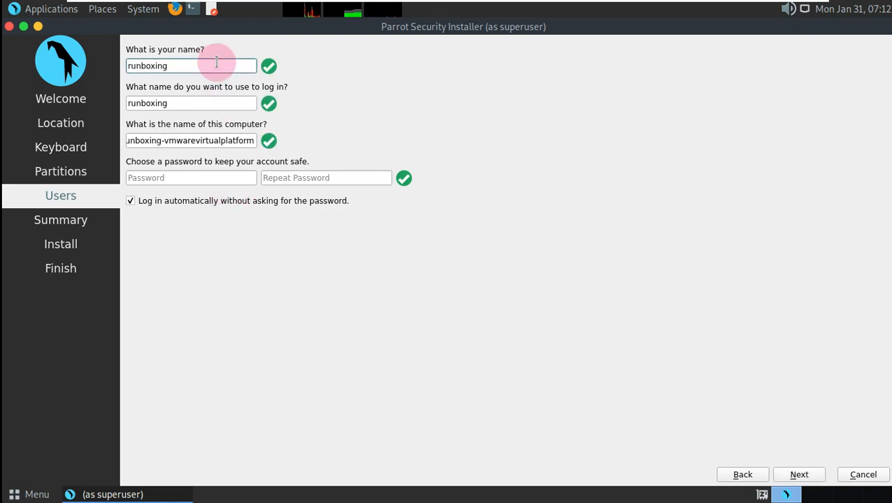
Step: Fill in the computer name and matching password, then continue to the install summary
{"action": "left_click", "coordinate": [191, 139]}
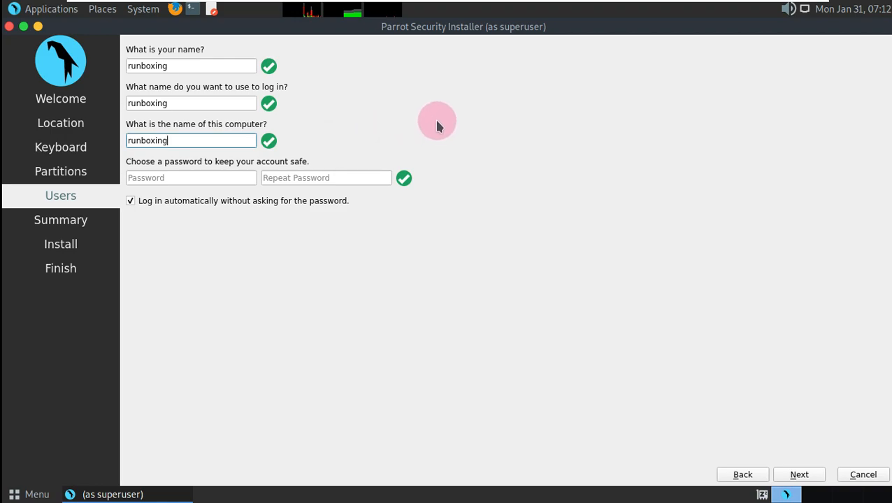
{"action": "left_click", "coordinate": [191, 178]}
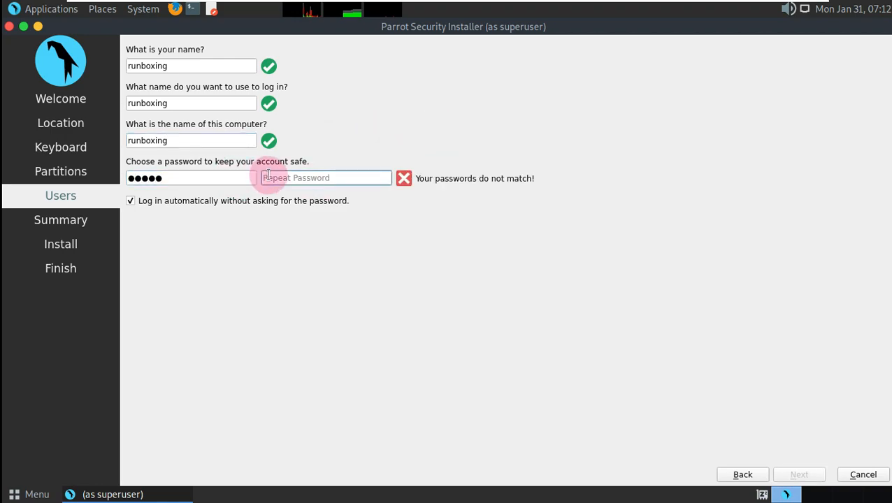
{"action": "type", "text": "•••••"}
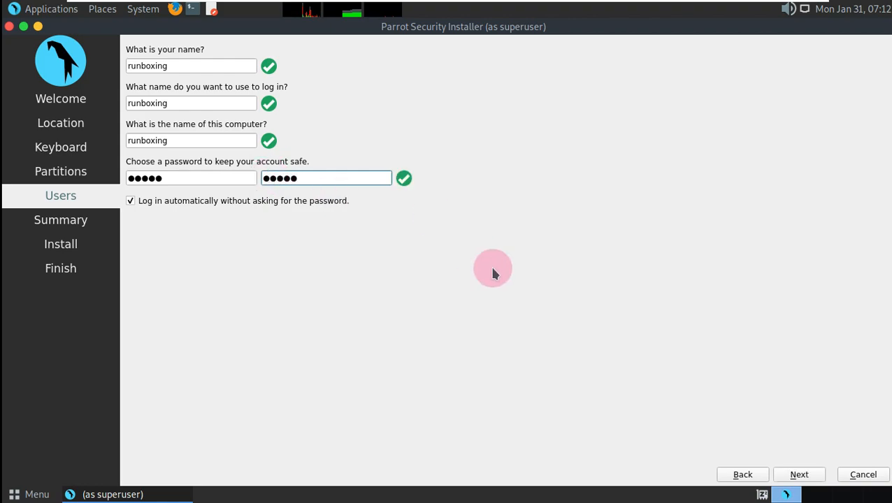
{"action": "left_click", "coordinate": [800, 476]}
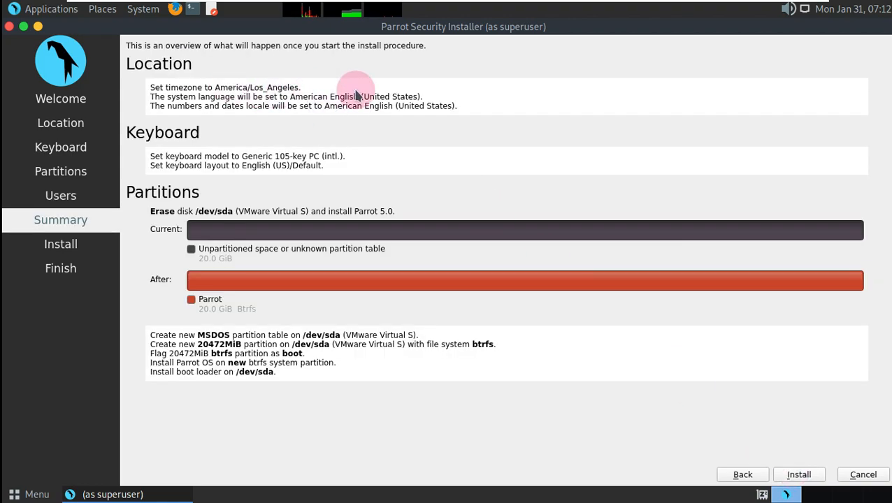
{"action": "mouse_move", "coordinate": [499, 366]}
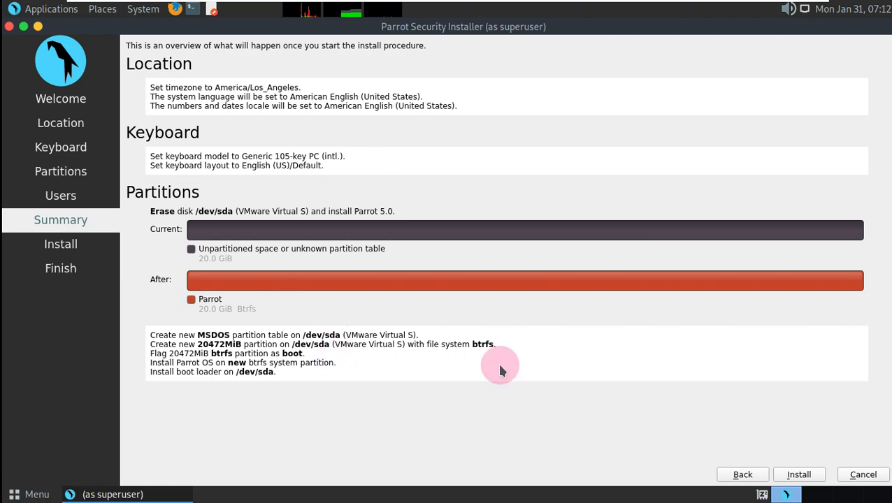
Step: Start the Parrot OS installation and confirm the disk changes
{"action": "left_click", "coordinate": [798, 476]}
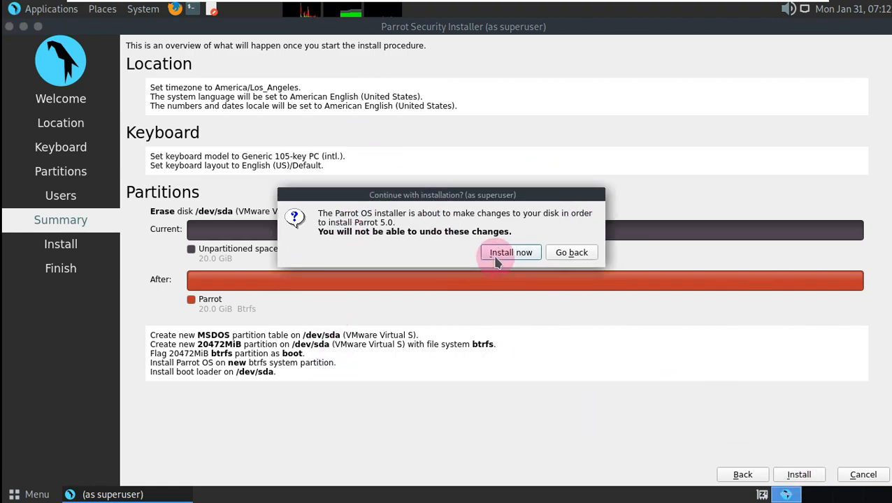
{"action": "left_click", "coordinate": [511, 252]}
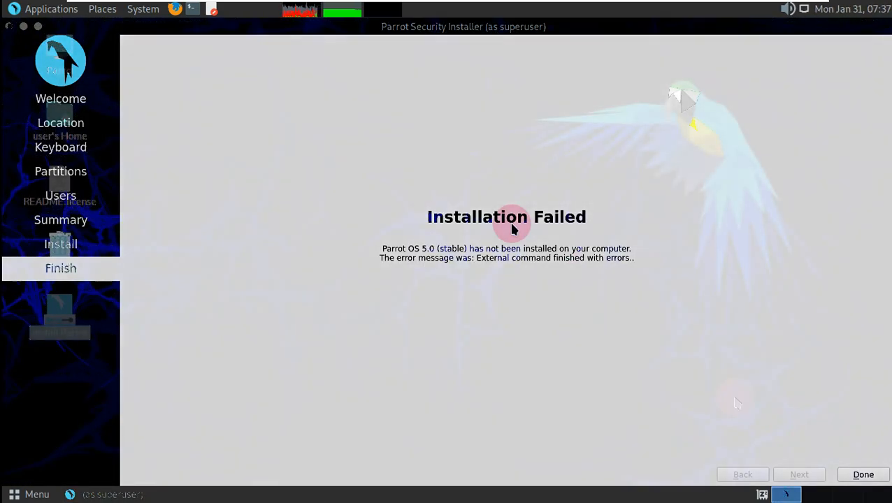
Step: Close the failed installer and dismiss the MATE desktop information
{"action": "left_click", "coordinate": [142, 8]}
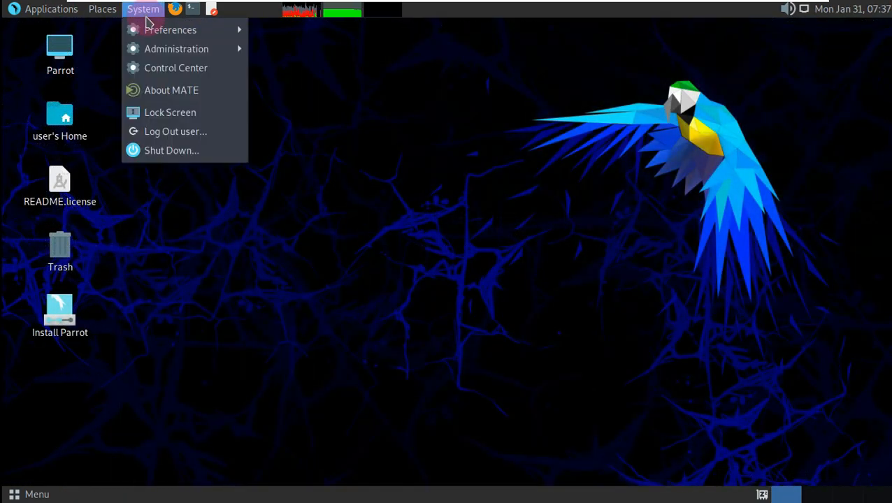
{"action": "left_click", "coordinate": [282, 152]}
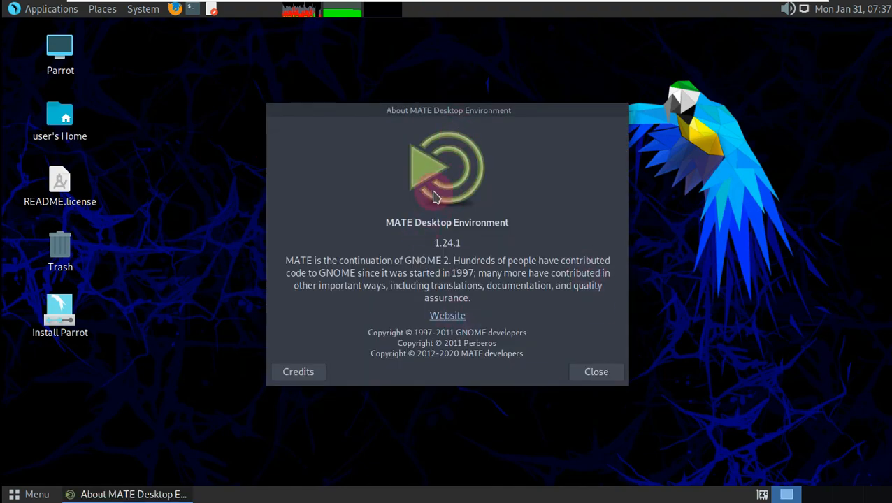
{"action": "left_click", "coordinate": [596, 372]}
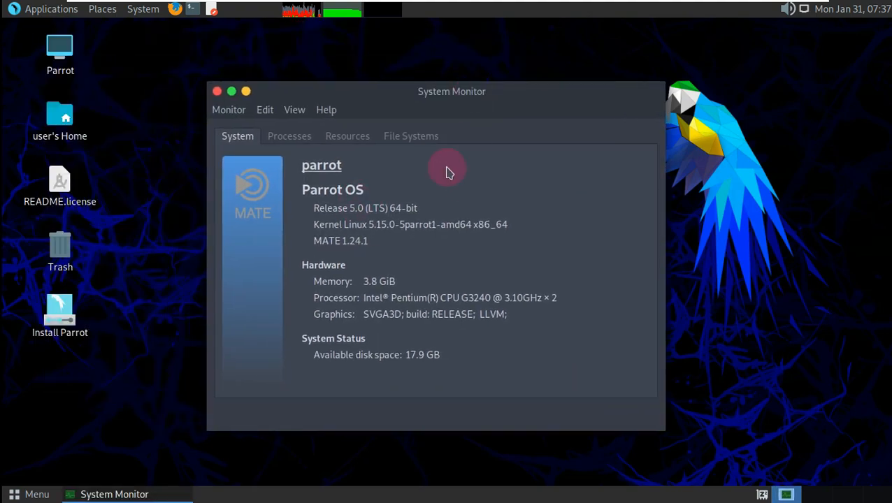
Step: Review System Monitor's processes and file systems, then view and close its About info
{"action": "left_click", "coordinate": [288, 136]}
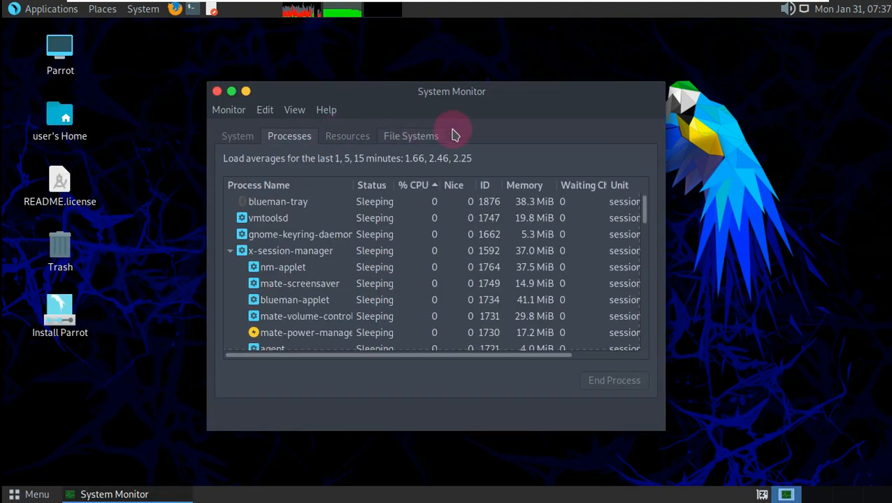
{"action": "left_click", "coordinate": [411, 135]}
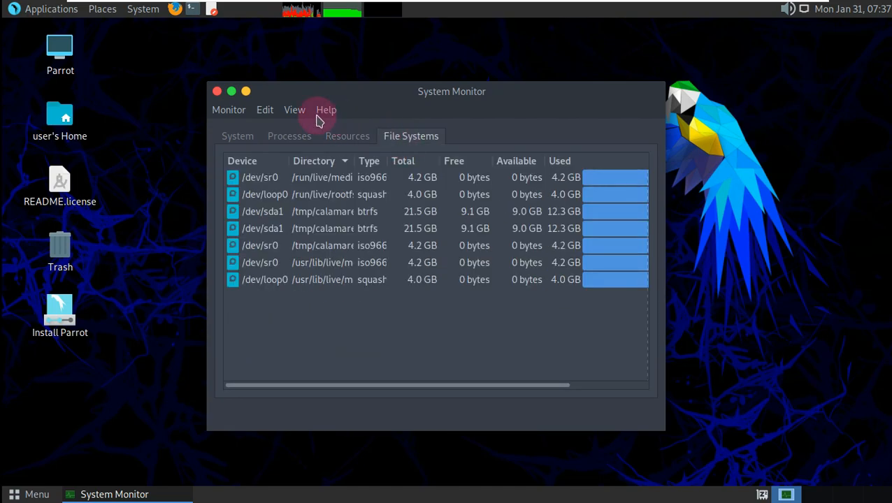
{"action": "left_click", "coordinate": [325, 109]}
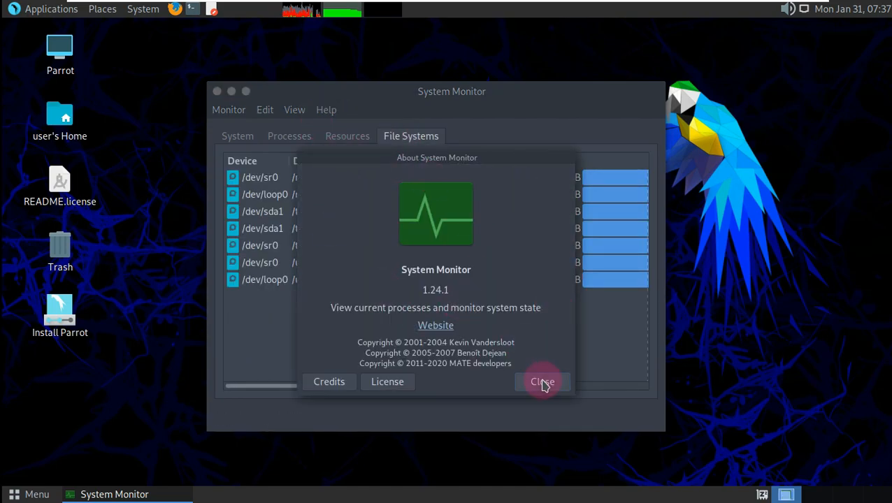
{"action": "left_click", "coordinate": [542, 382]}
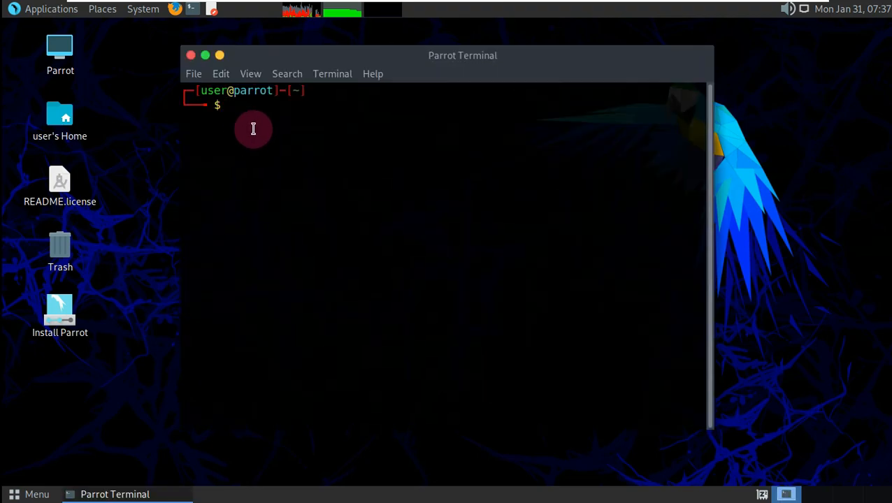
Step: Close the terminal and browse the Applications menu's tool categories
{"action": "type", "text": "ne"}
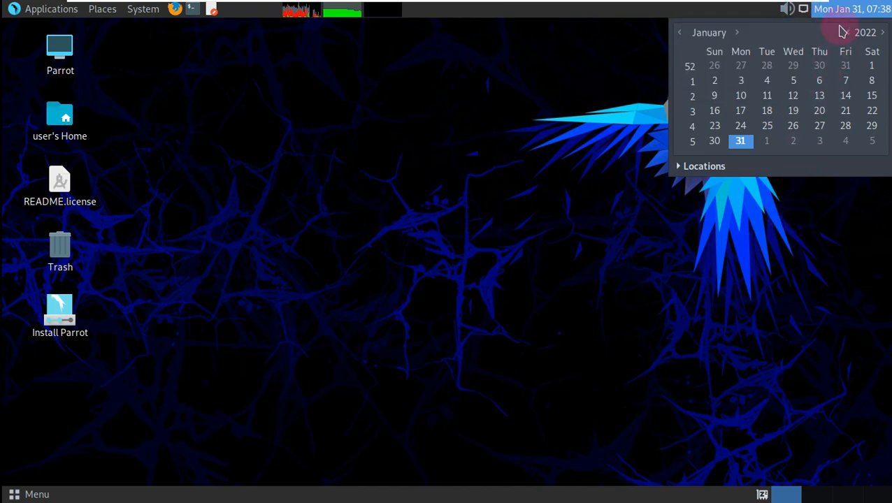
{"action": "left_click", "coordinate": [50, 8]}
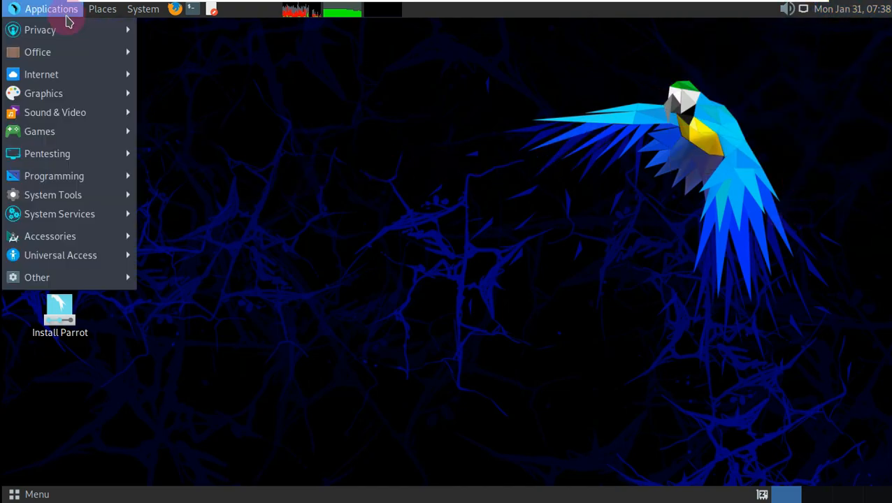
{"action": "mouse_move", "coordinate": [178, 29]}
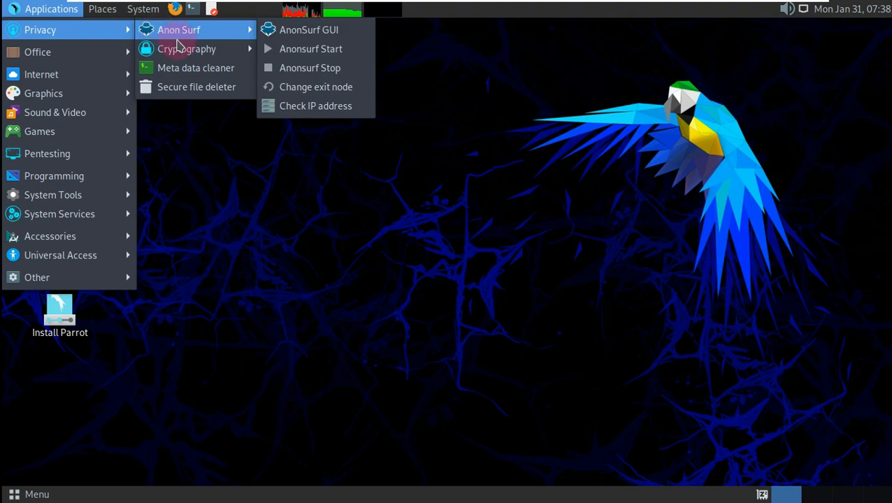
{"action": "mouse_move", "coordinate": [36, 52]}
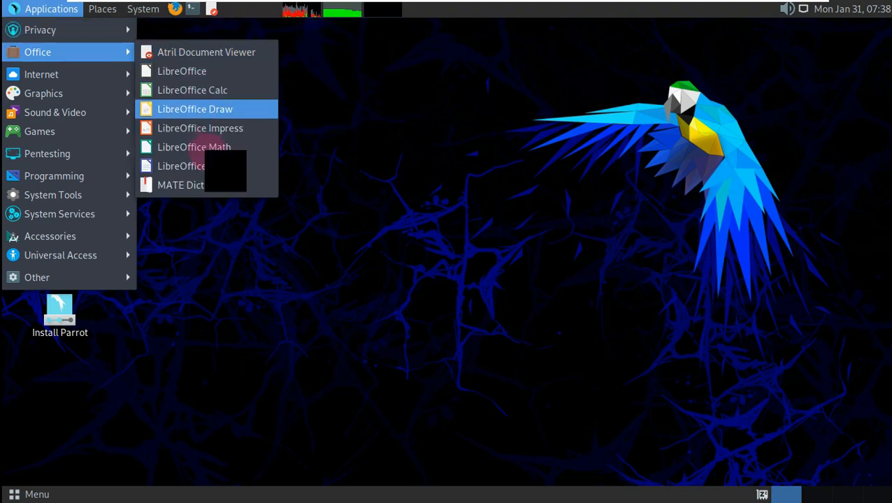
{"action": "mouse_move", "coordinate": [42, 75]}
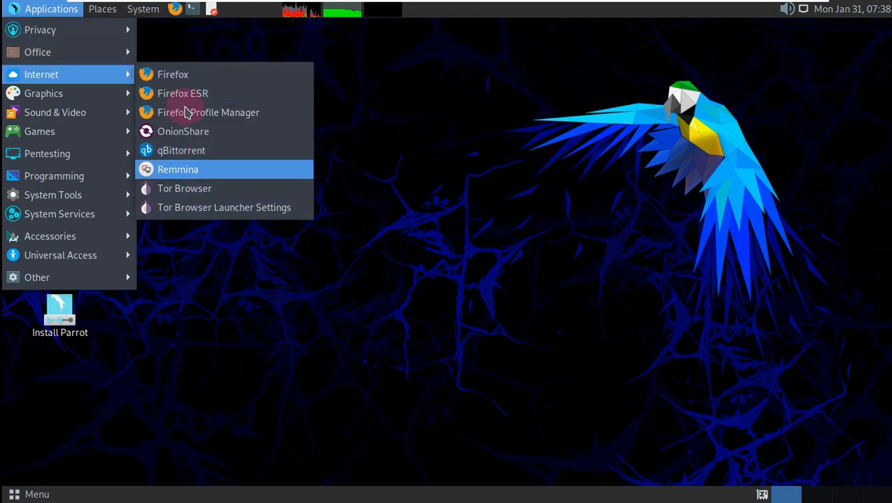
{"action": "mouse_move", "coordinate": [55, 112]}
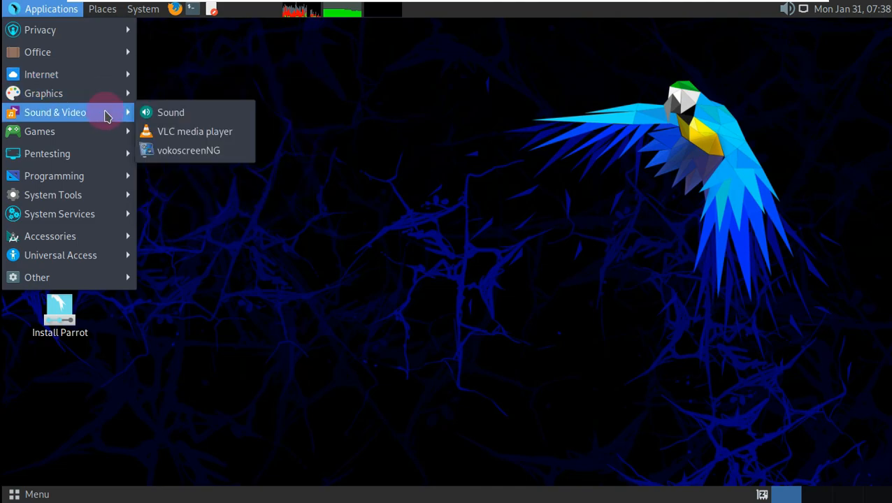
{"action": "mouse_move", "coordinate": [48, 152]}
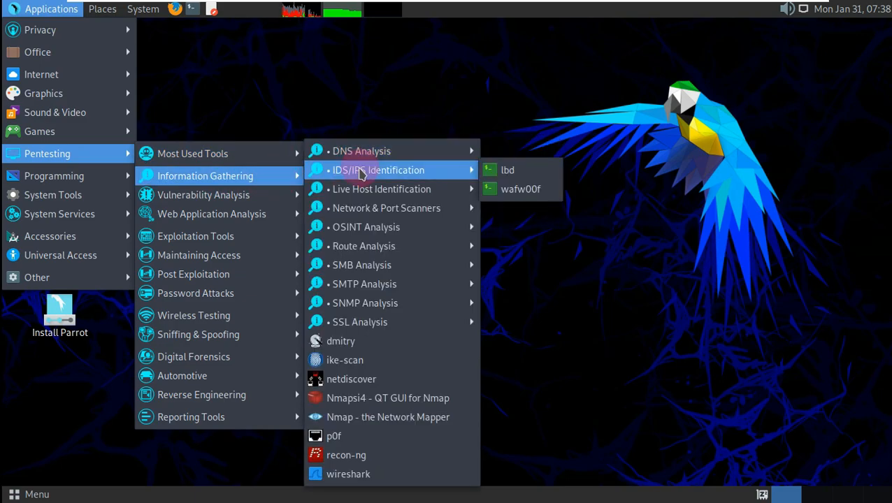
{"action": "mouse_move", "coordinate": [366, 226]}
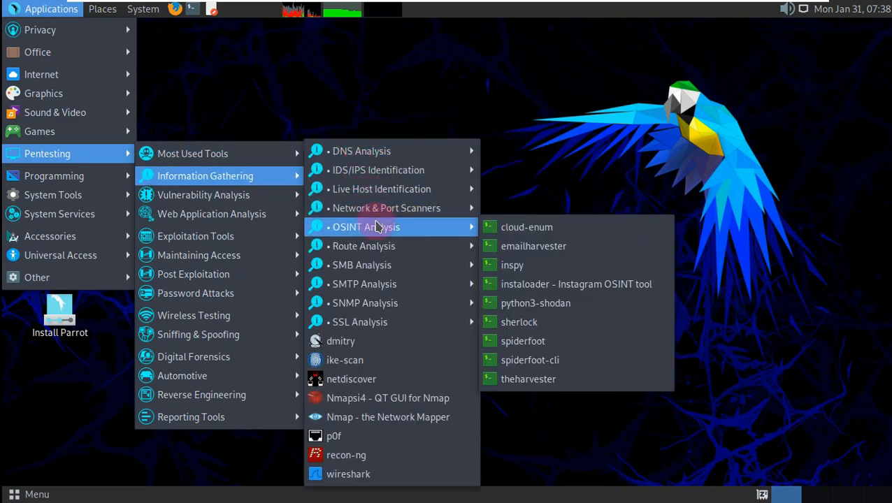
{"action": "mouse_move", "coordinate": [360, 265]}
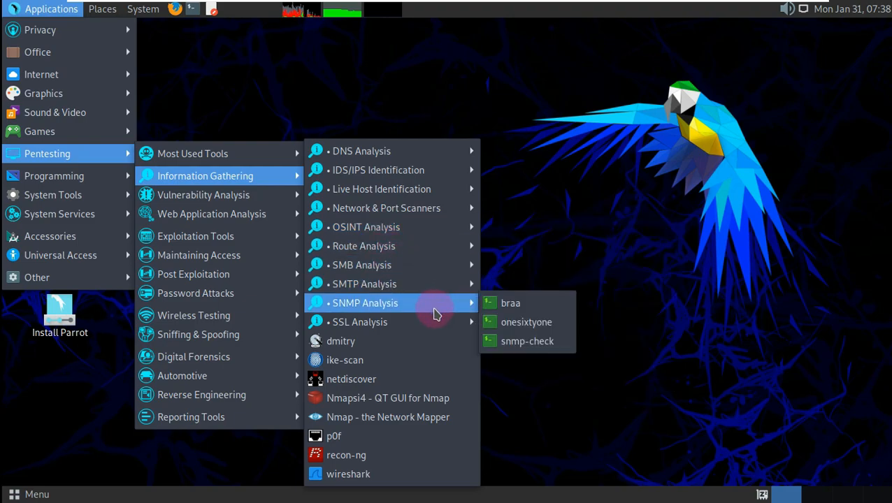
{"action": "left_click", "coordinate": [385, 445]}
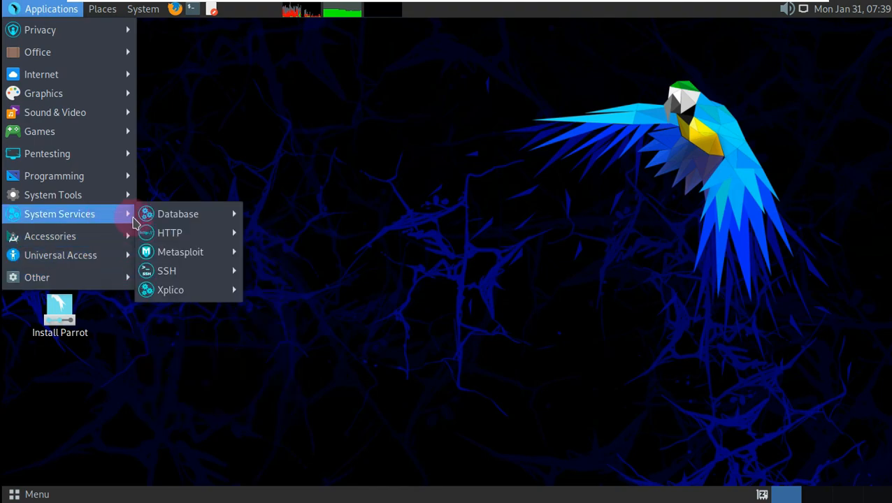
{"action": "mouse_move", "coordinate": [180, 252]}
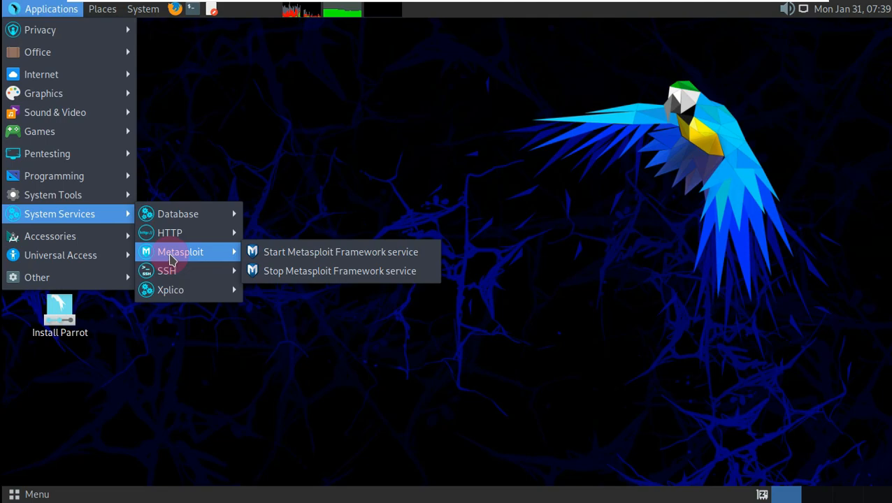
{"action": "mouse_move", "coordinate": [53, 196]}
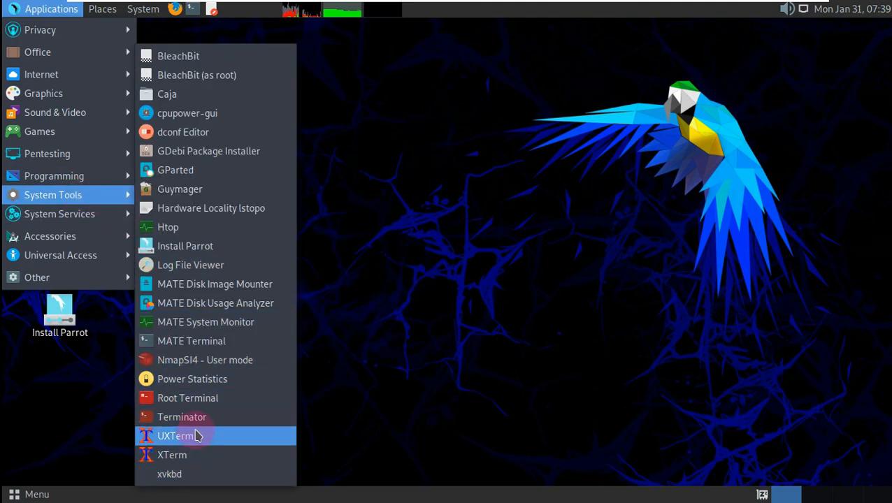
{"action": "mouse_move", "coordinate": [190, 266]}
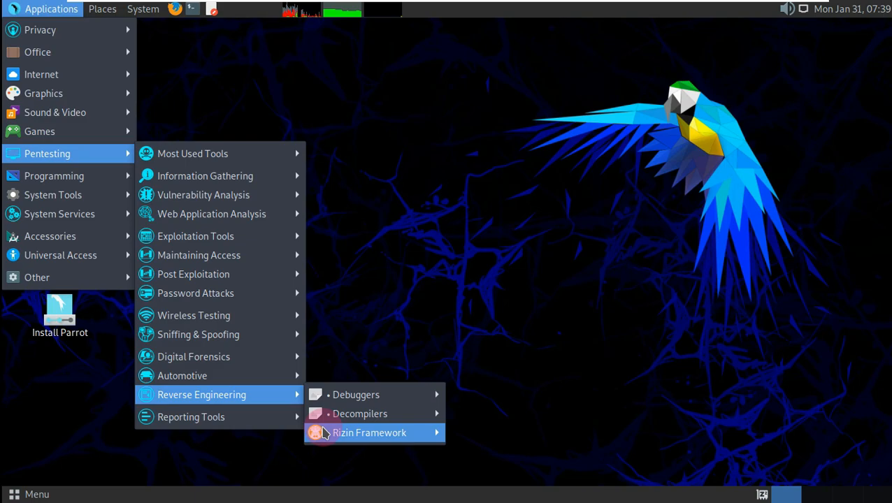
{"action": "mouse_move", "coordinate": [359, 414]}
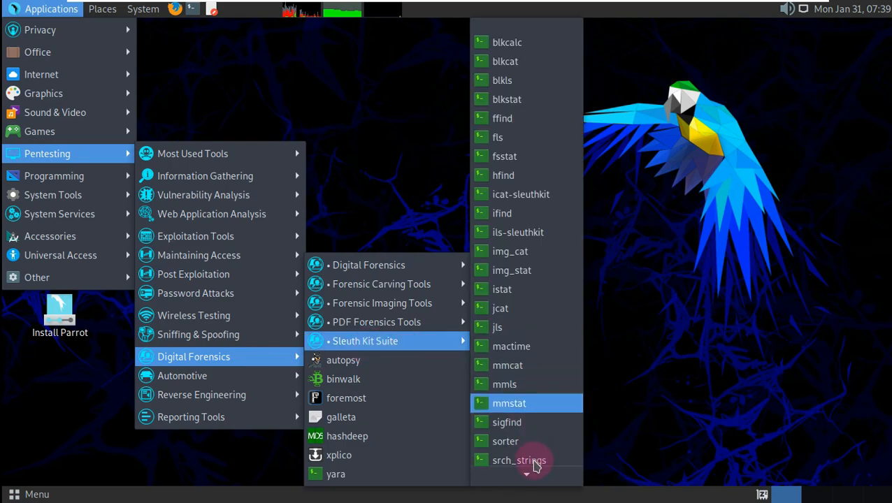
{"action": "mouse_move", "coordinate": [376, 321]}
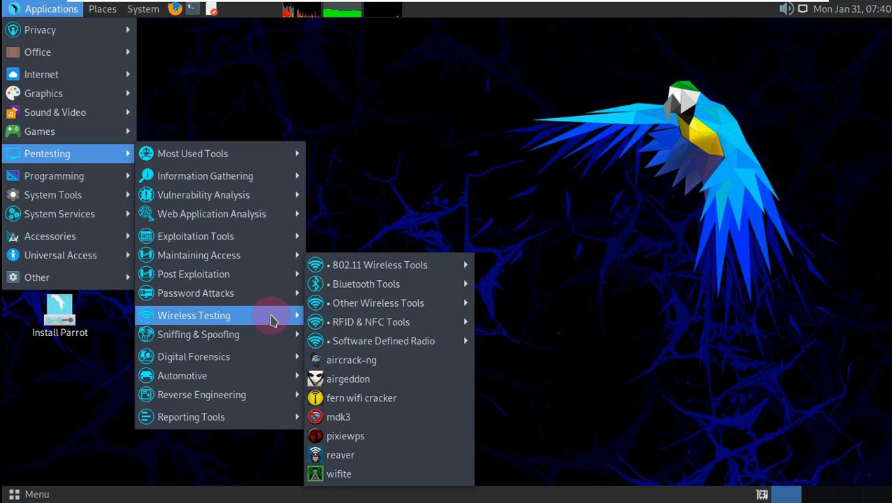
{"action": "mouse_move", "coordinate": [378, 302]}
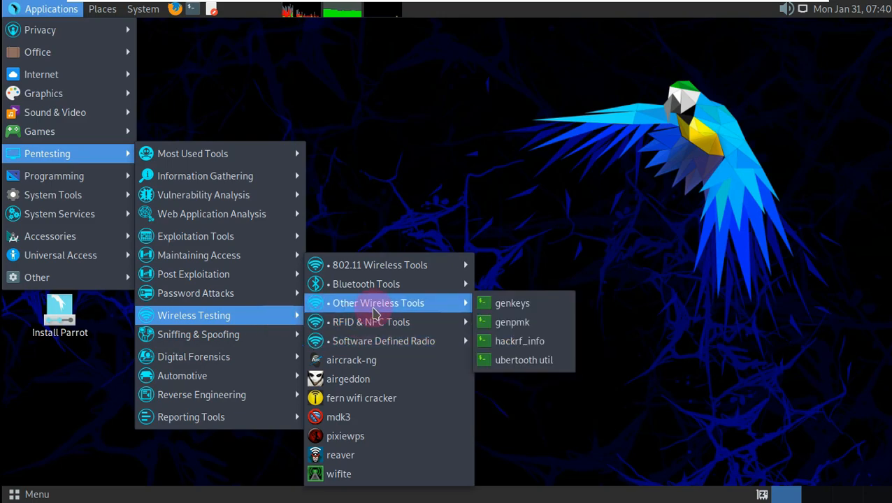
{"action": "mouse_move", "coordinate": [380, 266]}
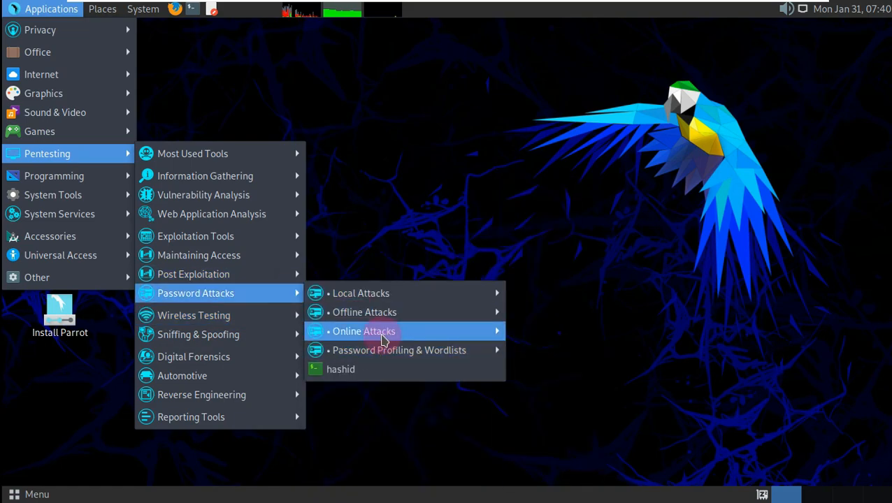
{"action": "mouse_move", "coordinate": [364, 313]}
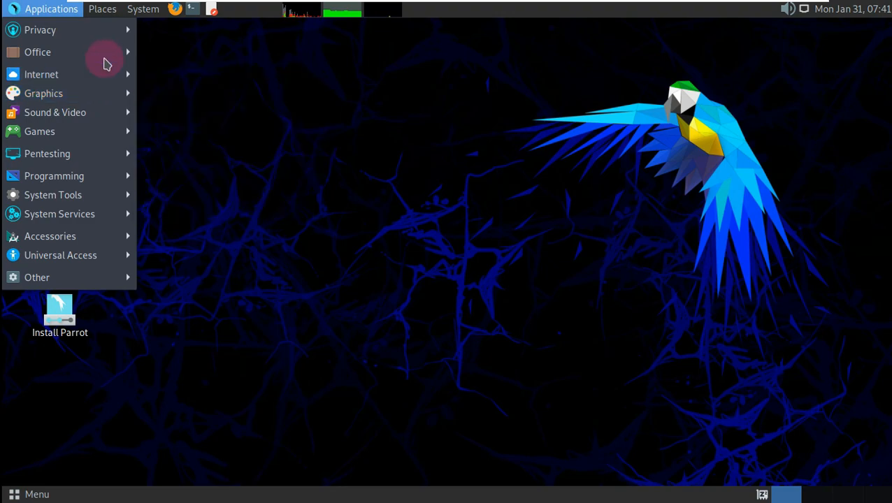
Step: Reach Appearance Preferences through System > Preferences > Look and Feel
{"action": "left_click", "coordinate": [102, 8]}
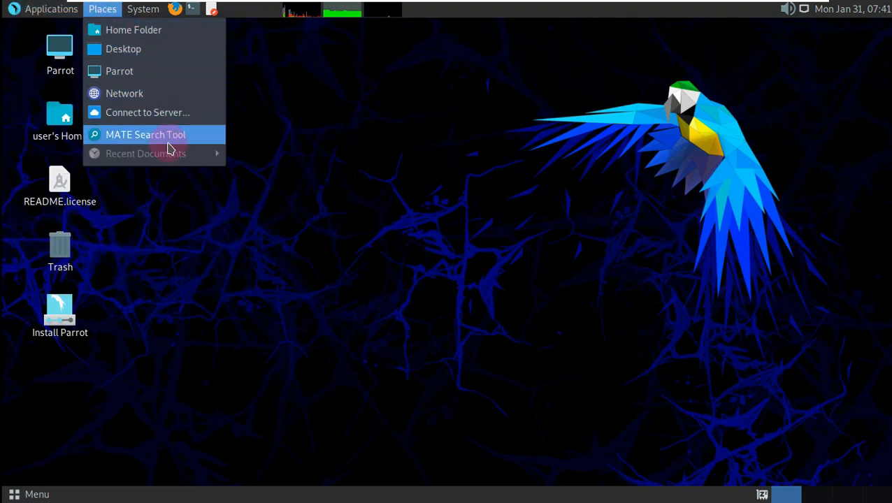
{"action": "left_click", "coordinate": [143, 8]}
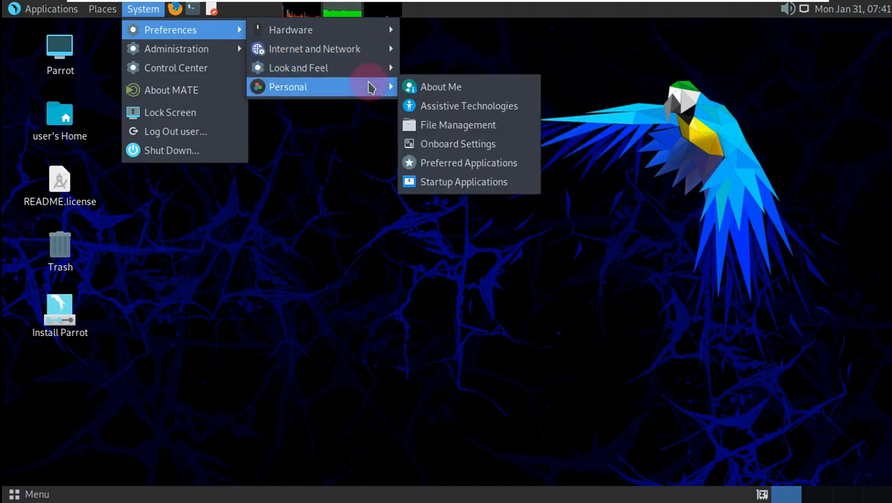
{"action": "mouse_move", "coordinate": [299, 67]}
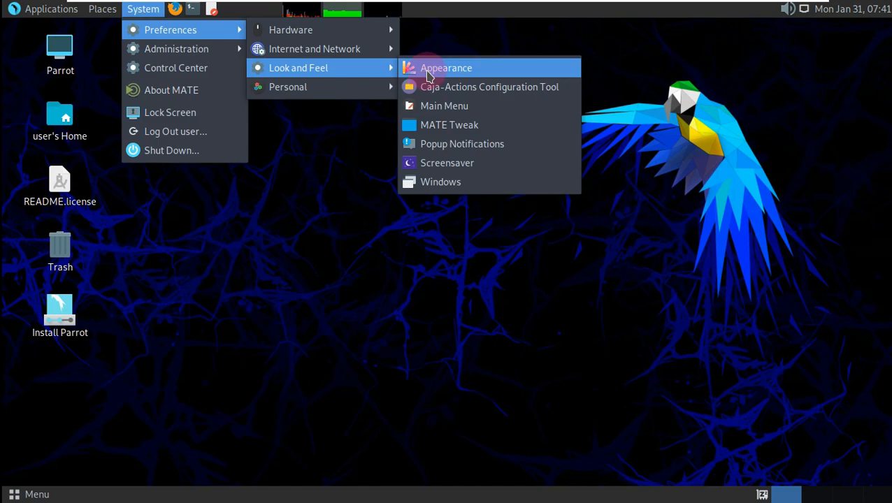
{"action": "left_click", "coordinate": [445, 67]}
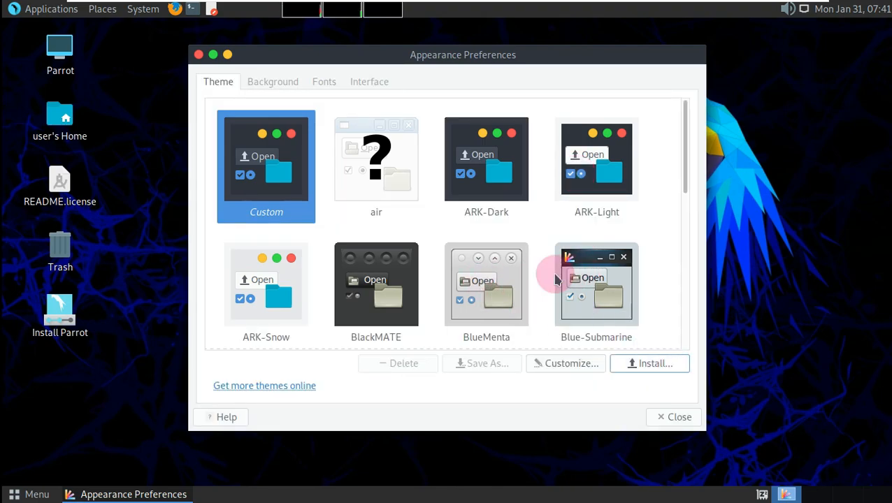
Step: Try the golden grass wallpaper, then set the orange abstract image as the background
{"action": "left_click", "coordinate": [271, 81]}
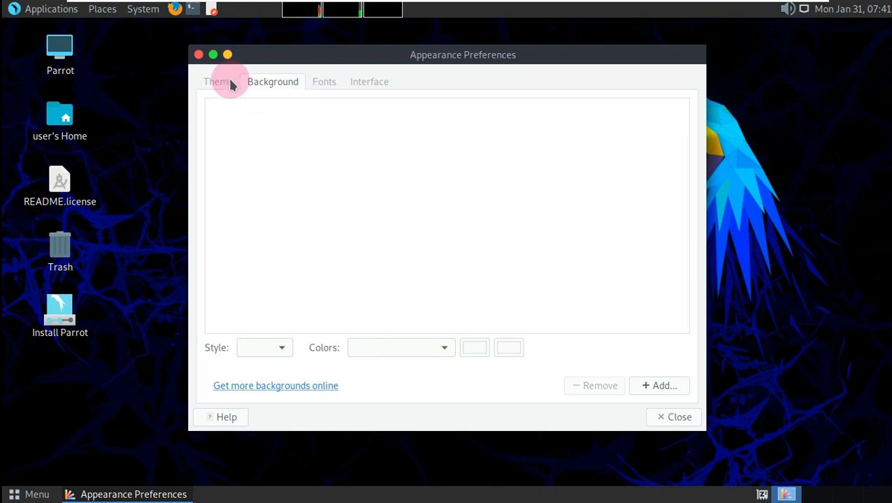
{"action": "left_click", "coordinate": [272, 81]}
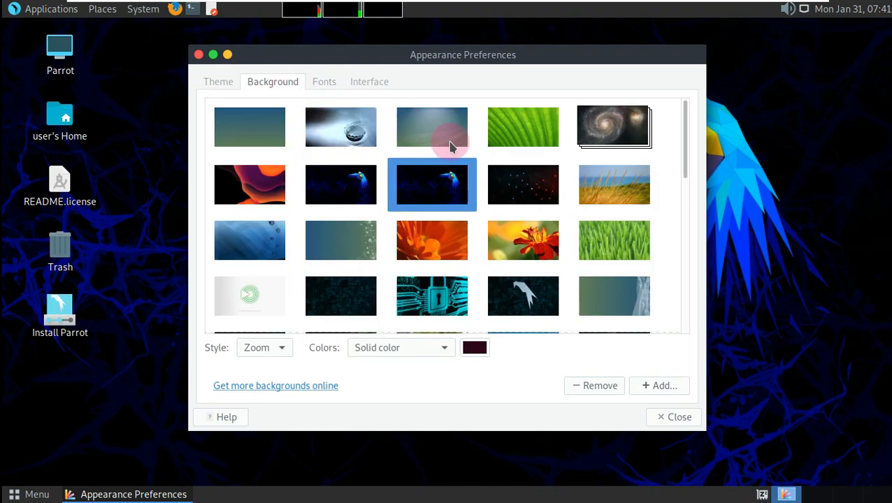
{"action": "left_click", "coordinate": [613, 185]}
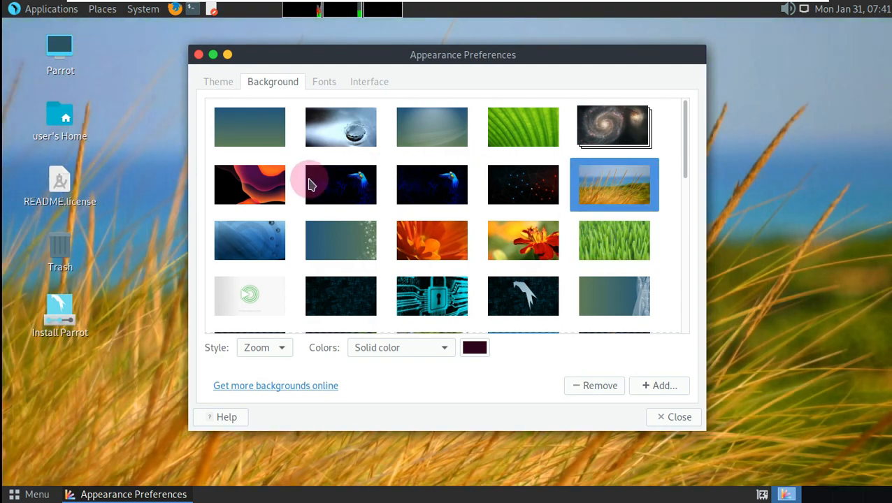
{"action": "left_click", "coordinate": [369, 81]}
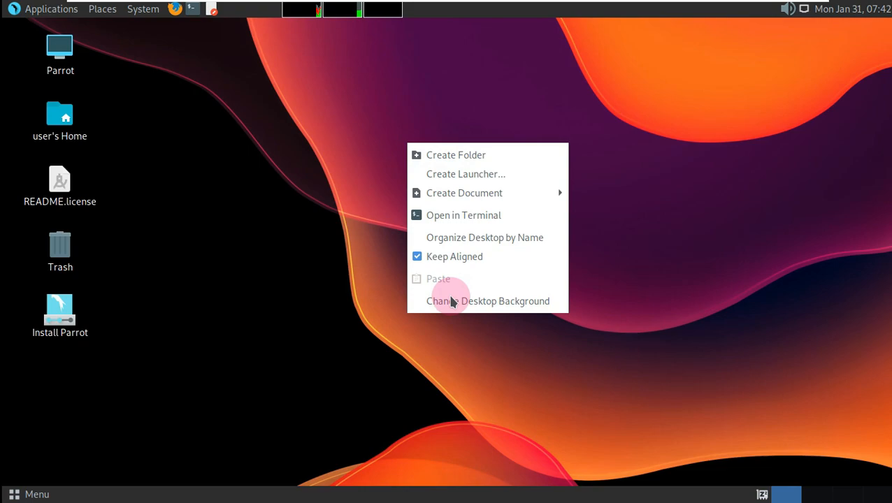
{"action": "left_click", "coordinate": [34, 495]}
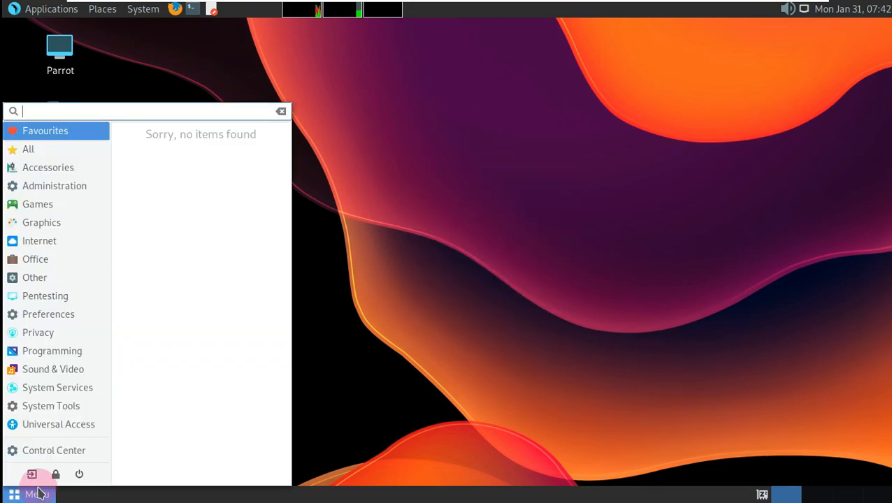
{"action": "left_click", "coordinate": [28, 148]}
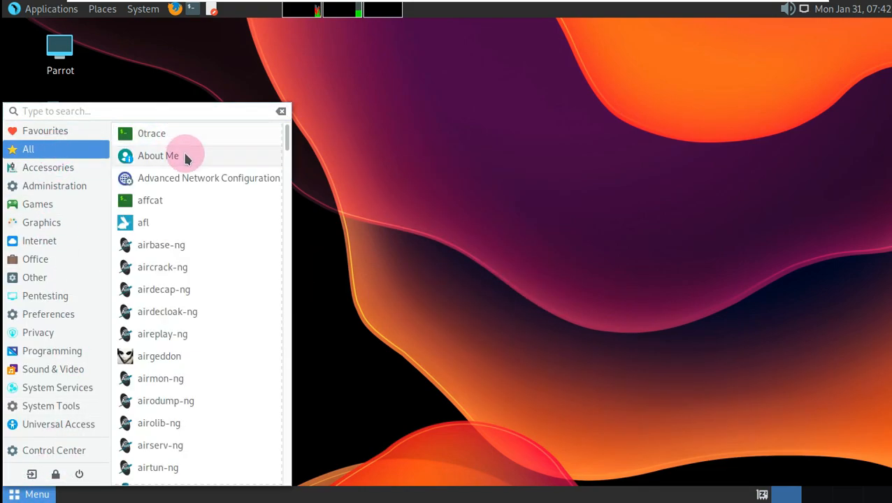
{"action": "left_click", "coordinate": [158, 155]}
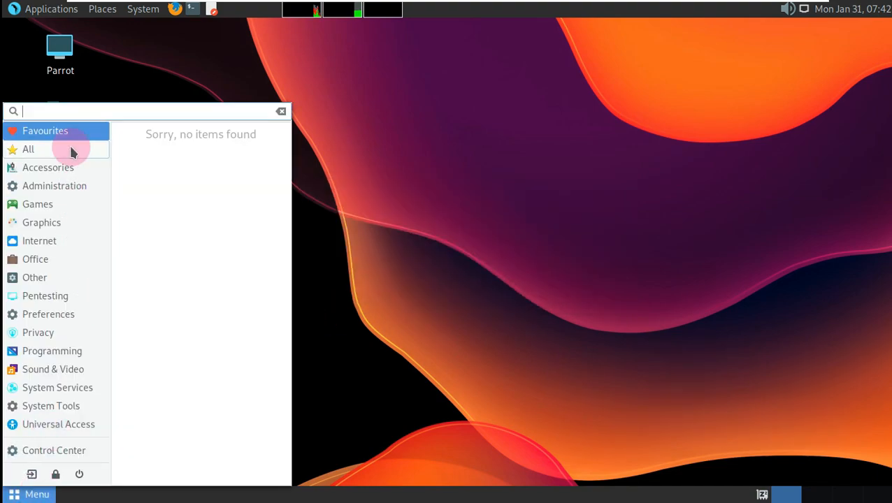
{"action": "left_click", "coordinate": [28, 148]}
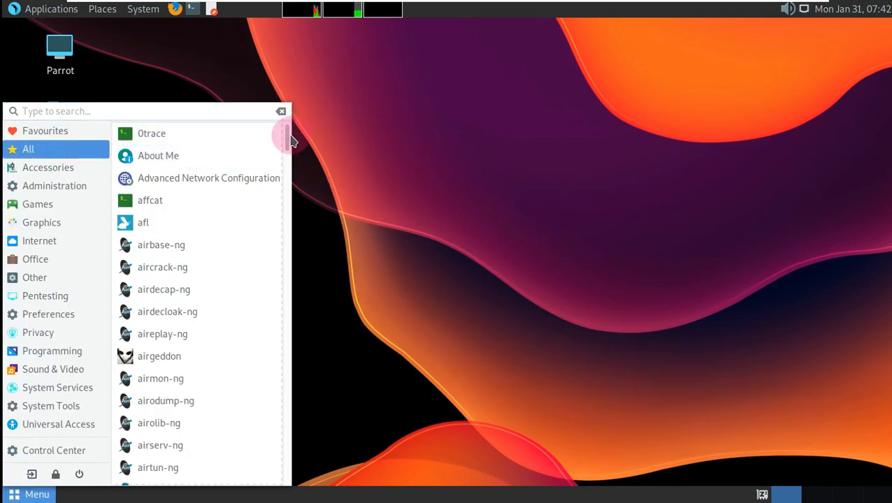
{"action": "scroll", "scroll_direction": "down", "scroll_amount": 3}
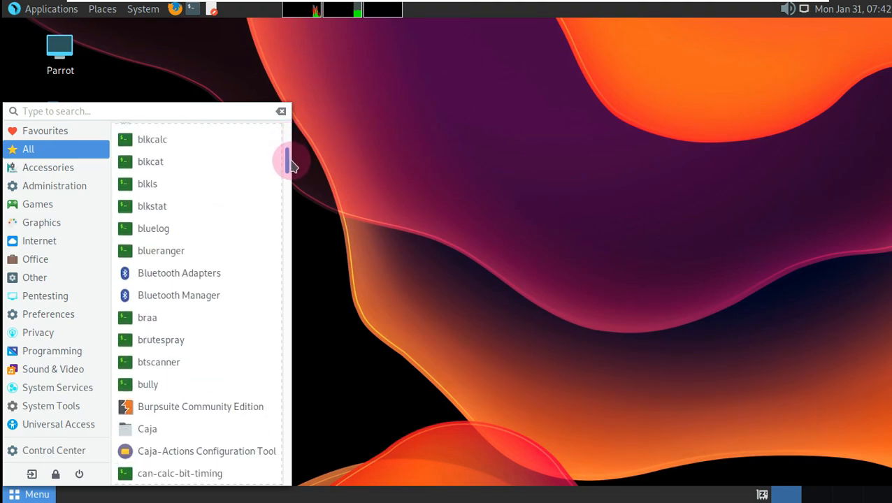
{"action": "scroll", "scroll_direction": "down", "scroll_amount": 3}
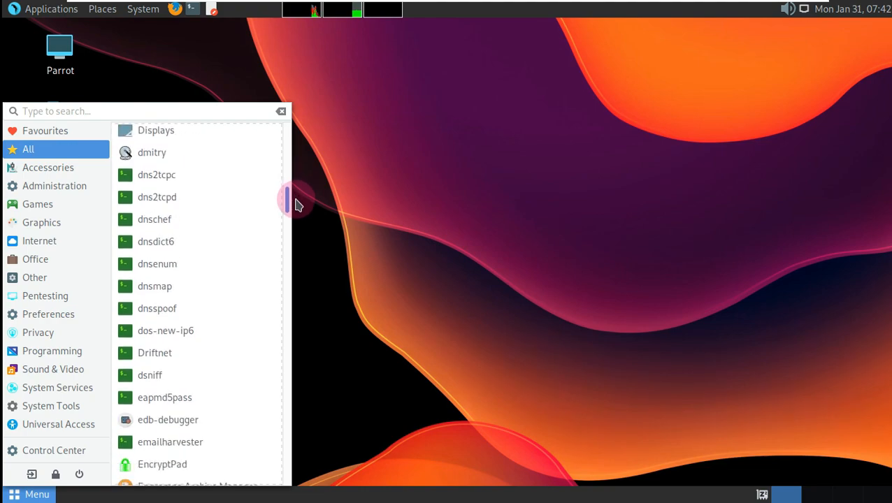
{"action": "scroll", "scroll_direction": "down", "scroll_amount": 3}
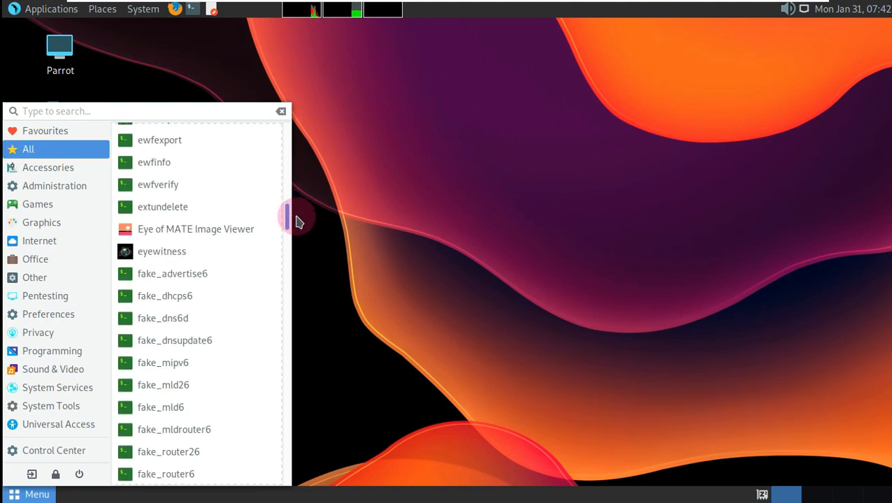
{"action": "scroll", "scroll_direction": "down", "scroll_amount": 3}
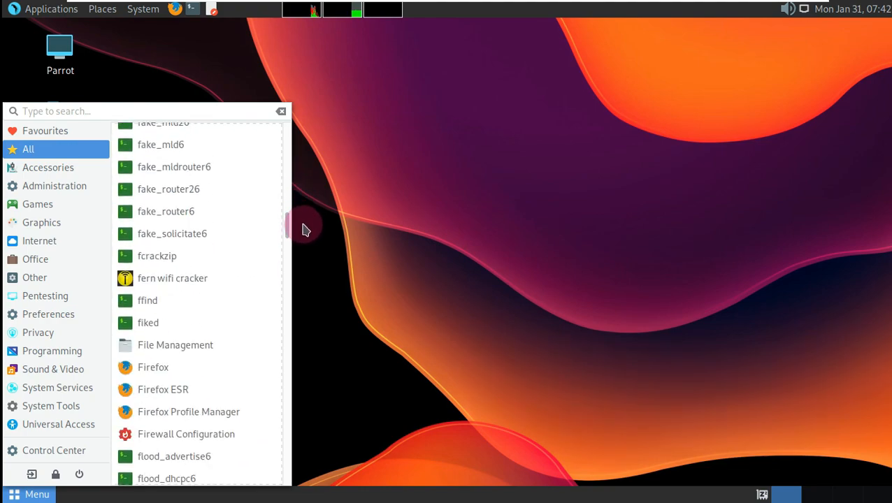
{"action": "scroll", "scroll_direction": "down", "scroll_amount": 3}
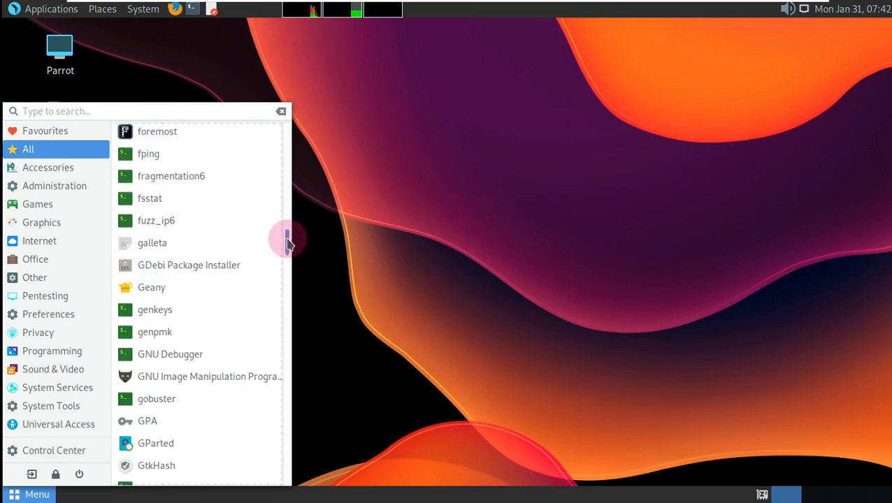
{"action": "scroll", "scroll_direction": "down", "scroll_amount": 3}
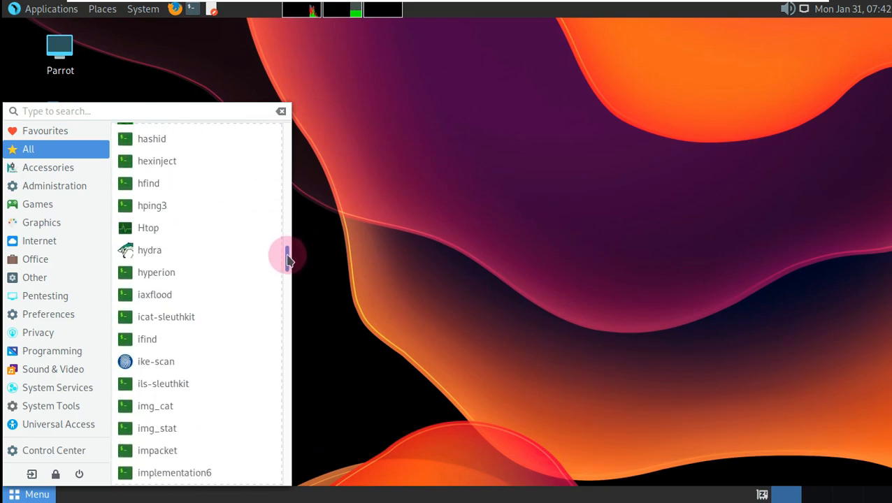
{"action": "scroll", "scroll_direction": "down", "scroll_amount": 3}
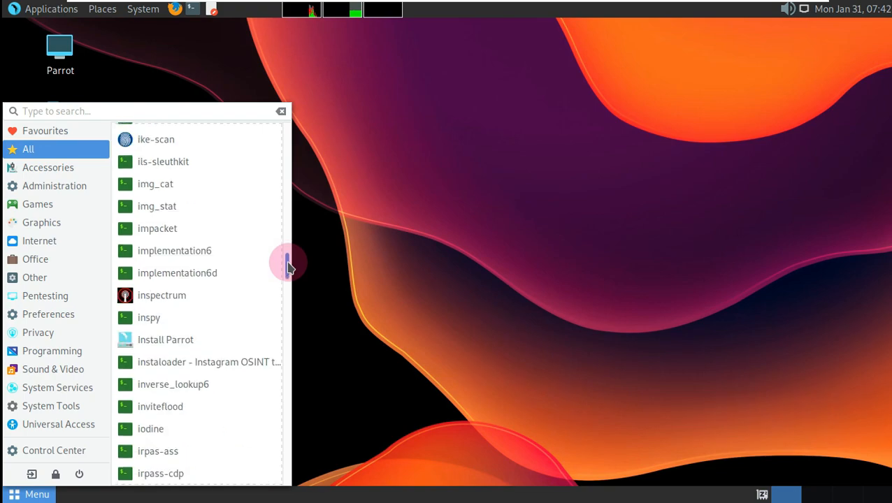
{"action": "scroll", "scroll_direction": "down", "scroll_amount": 3}
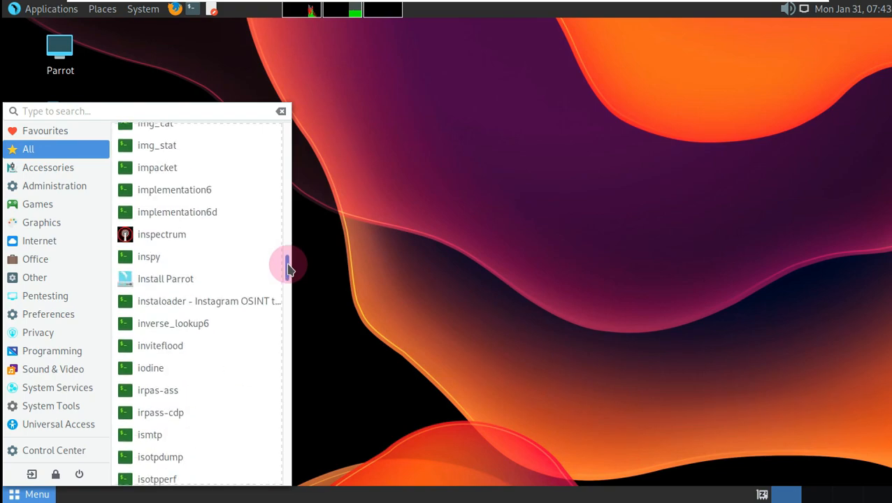
{"action": "scroll", "scroll_direction": "down", "scroll_amount": 3}
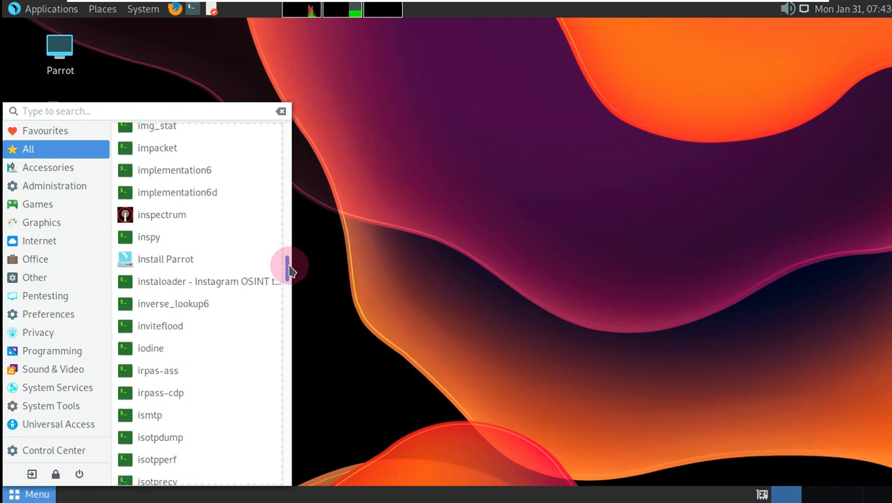
{"action": "scroll", "scroll_direction": "down", "scroll_amount": 3}
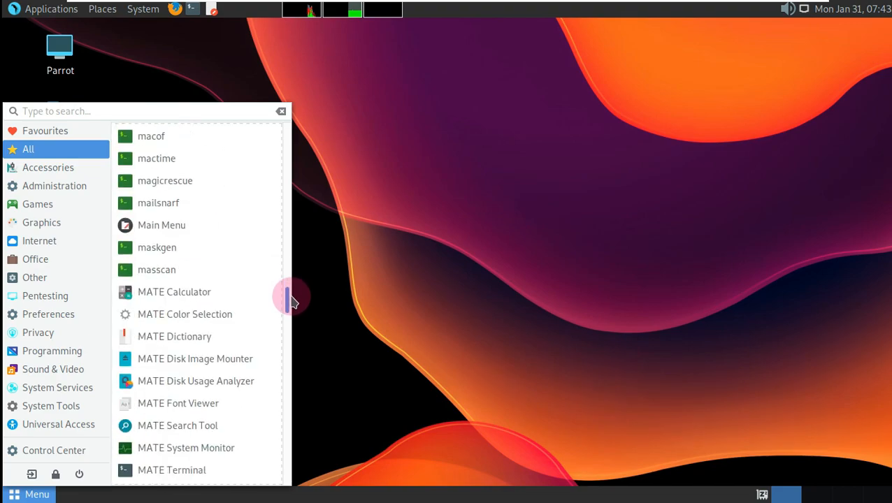
{"action": "scroll", "scroll_direction": "down", "scroll_amount": 3}
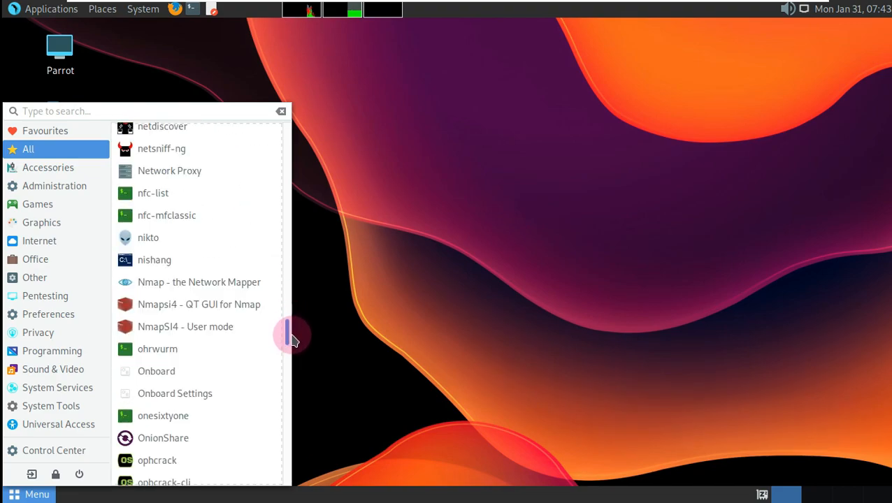
{"action": "scroll", "scroll_direction": "down", "scroll_amount": 3}
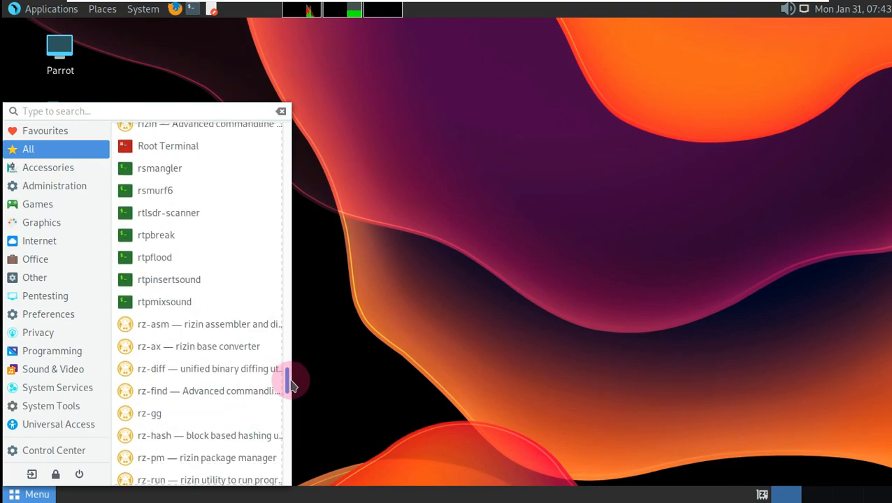
{"action": "scroll", "scroll_direction": "down", "scroll_amount": 3}
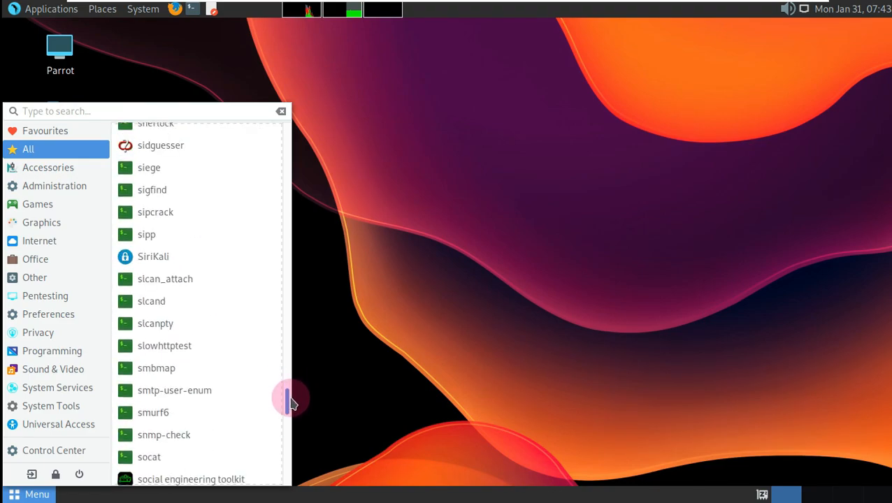
{"action": "scroll", "scroll_direction": "down", "scroll_amount": 3}
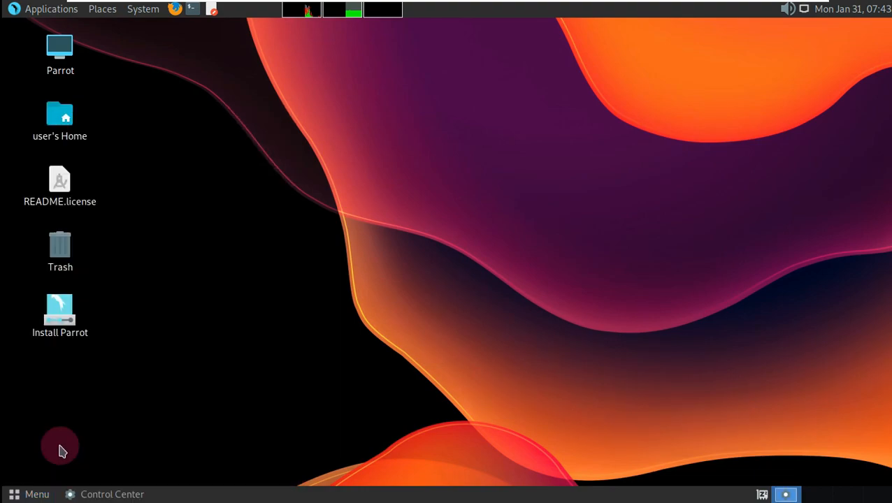
Step: Close the htop terminal and show the panel Menu's Privacy tools
{"action": "left_click", "coordinate": [103, 495]}
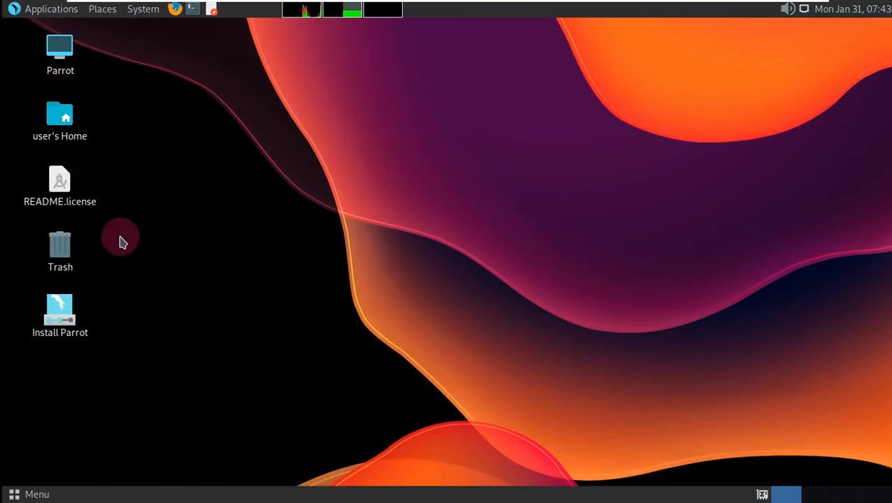
{"action": "left_click", "coordinate": [36, 495]}
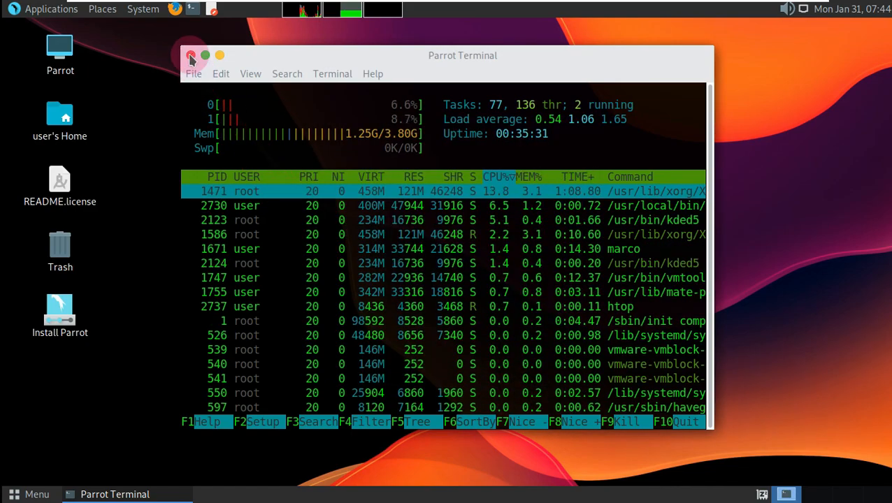
{"action": "left_click", "coordinate": [36, 495]}
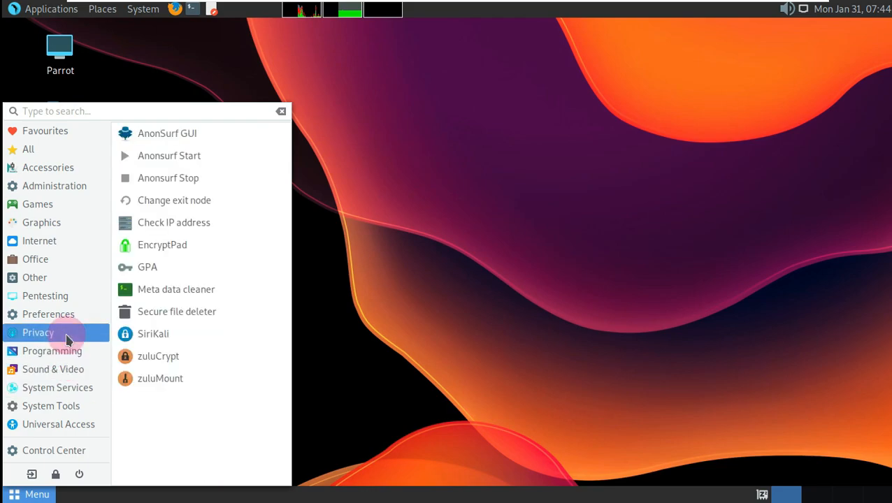
Step: Browse the Preferences and Pentesting tool lists, scrolling through the pentesting tools
{"action": "left_click", "coordinate": [47, 313]}
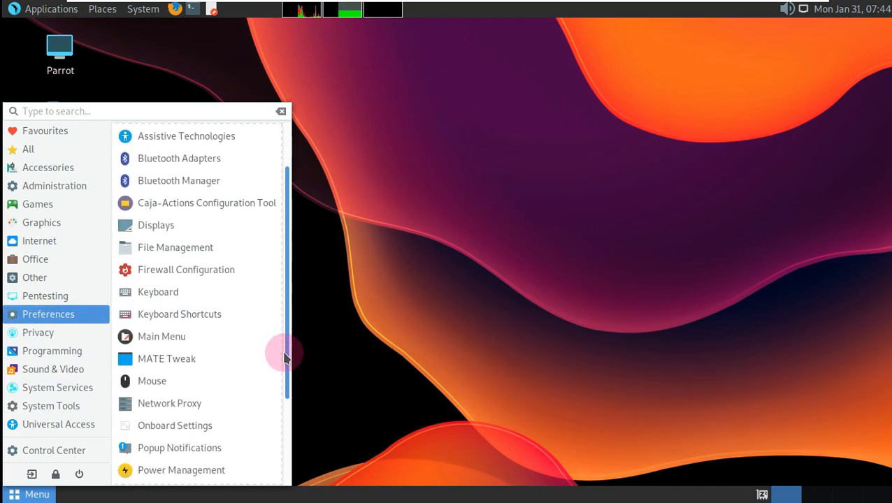
{"action": "left_click", "coordinate": [45, 297]}
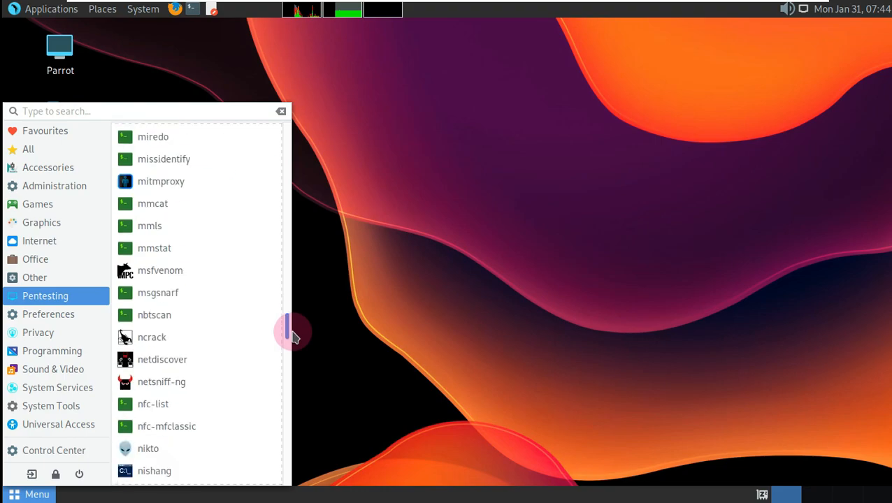
{"action": "scroll", "scroll_direction": "down", "scroll_amount": 3}
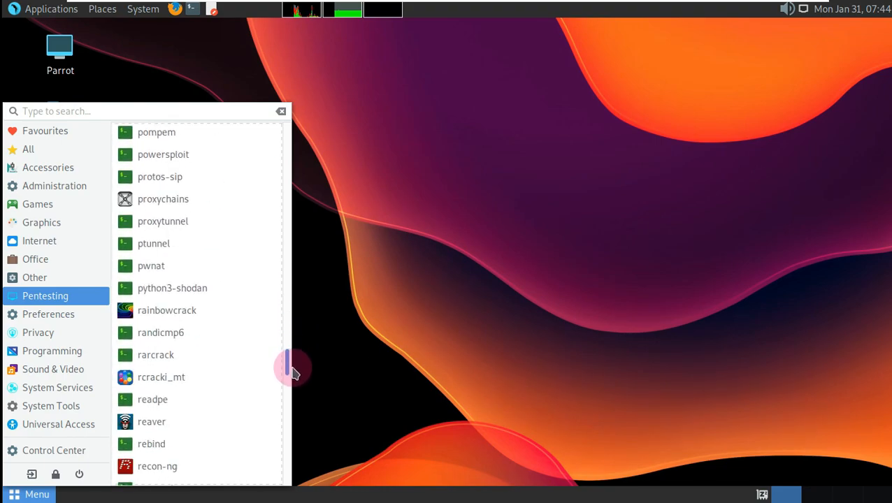
{"action": "scroll", "scroll_direction": "down", "scroll_amount": 3}
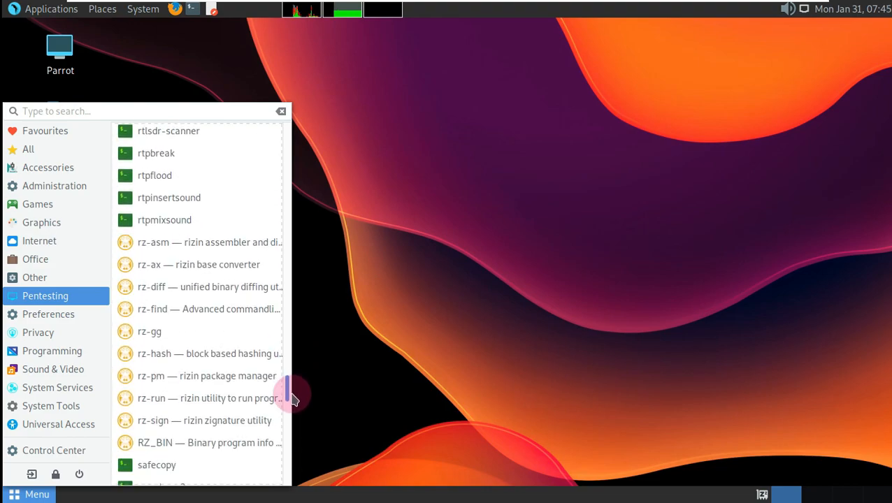
{"action": "scroll", "scroll_direction": "down", "scroll_amount": 3}
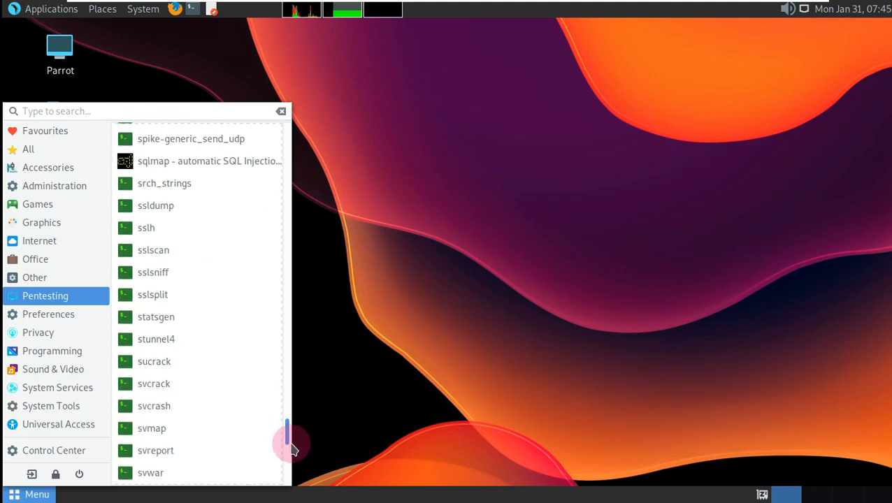
Step: Close the application menu and launch the Firefox web browser
{"action": "left_click", "coordinate": [34, 277]}
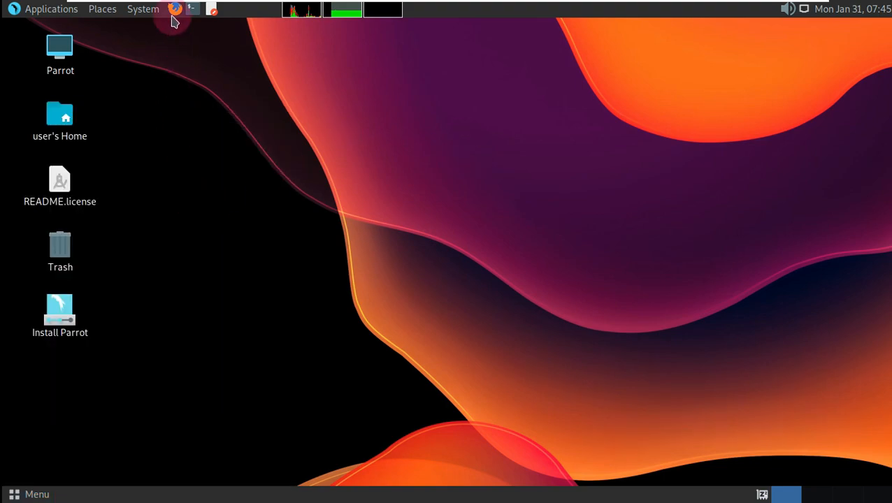
{"action": "left_click", "coordinate": [176, 9]}
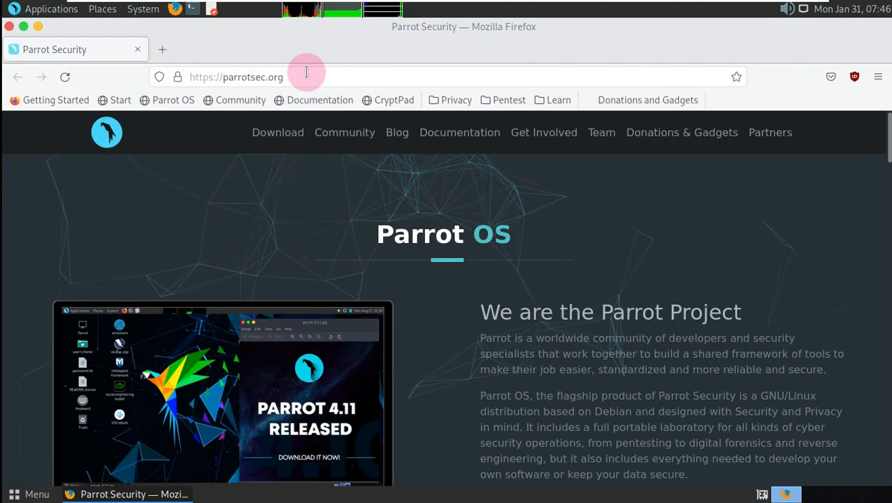
{"action": "mouse_move", "coordinate": [590, 193]}
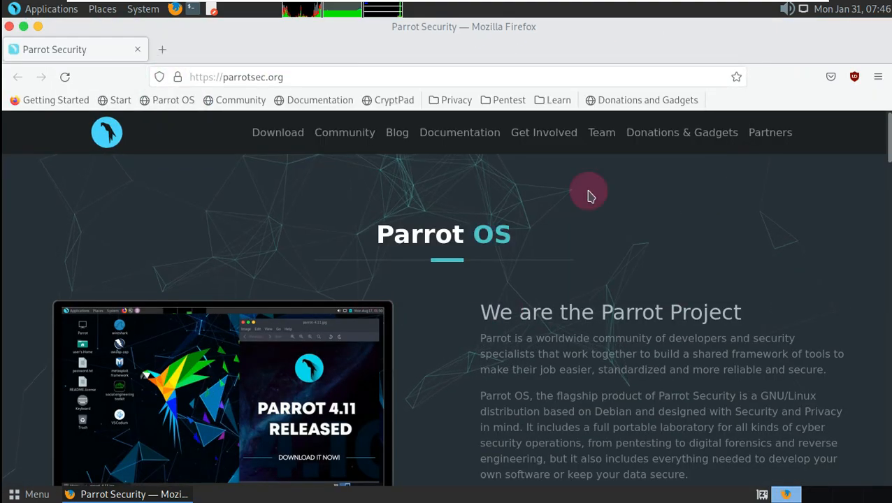
{"action": "mouse_move", "coordinate": [819, 232]}
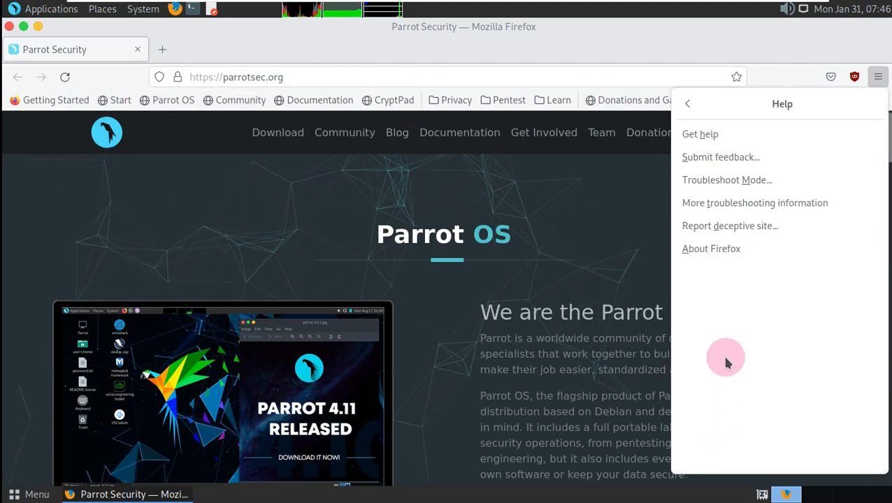
Step: View the About Firefox window showing version 91.5.0esr and close it
{"action": "left_click", "coordinate": [710, 249]}
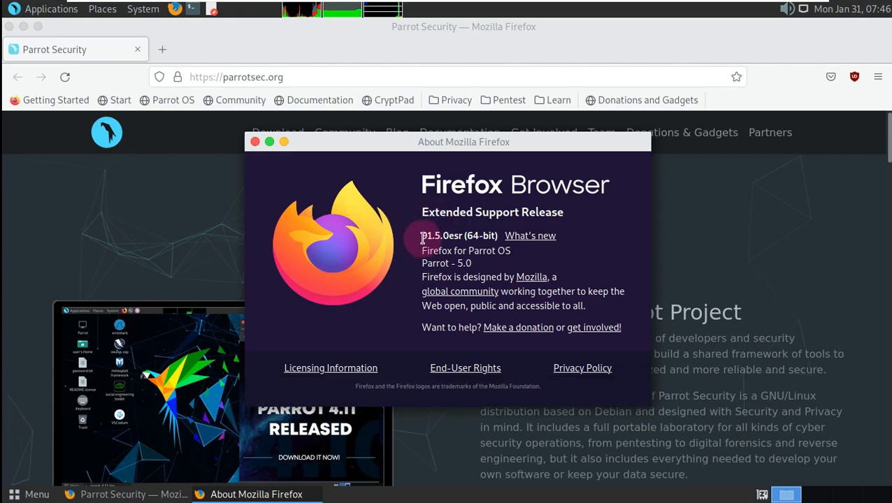
{"action": "left_click", "coordinate": [246, 141]}
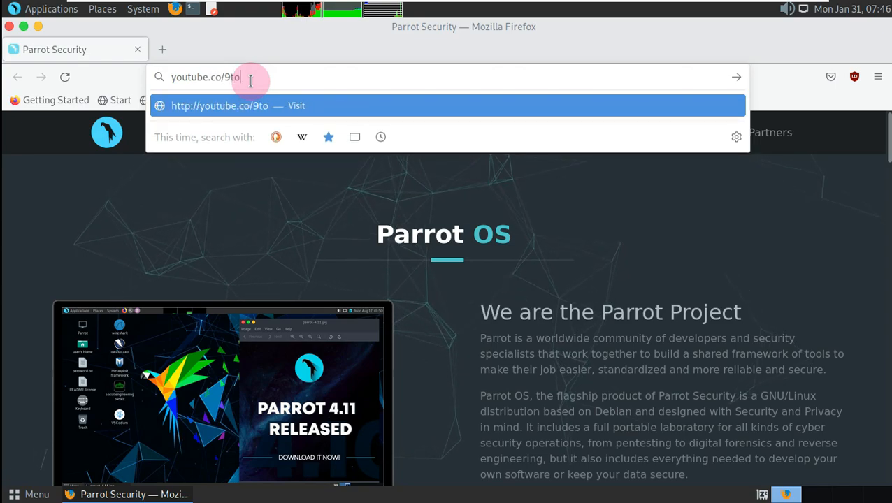
Step: Go to the 9to5Linux channel, try Subscribe, view its About page and return Home
{"action": "type", "text": "5linux"}
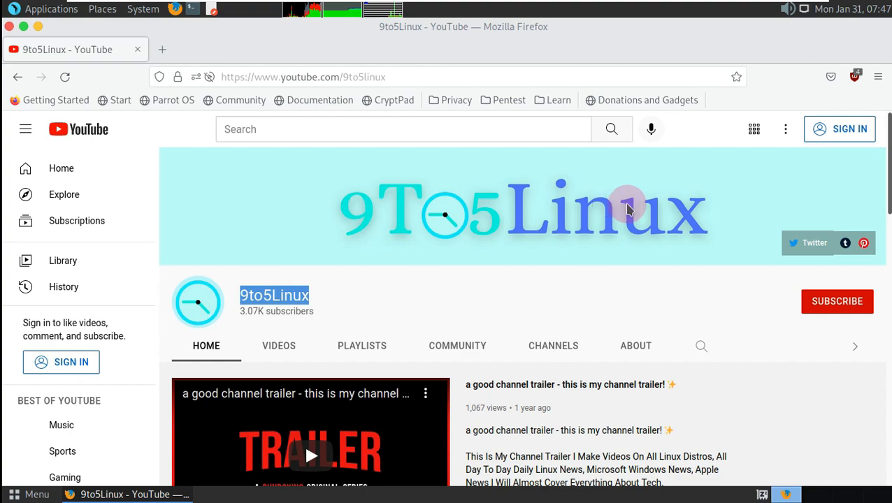
{"action": "mouse_move", "coordinate": [836, 307]}
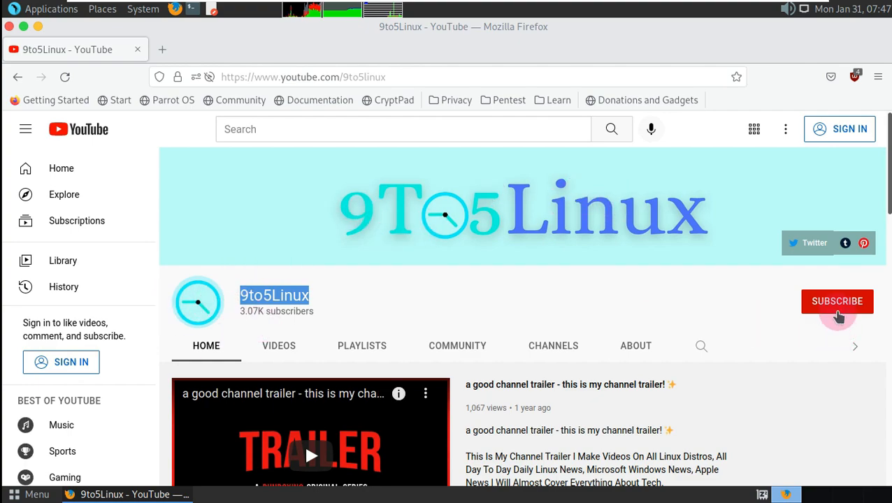
{"action": "left_click", "coordinate": [835, 302]}
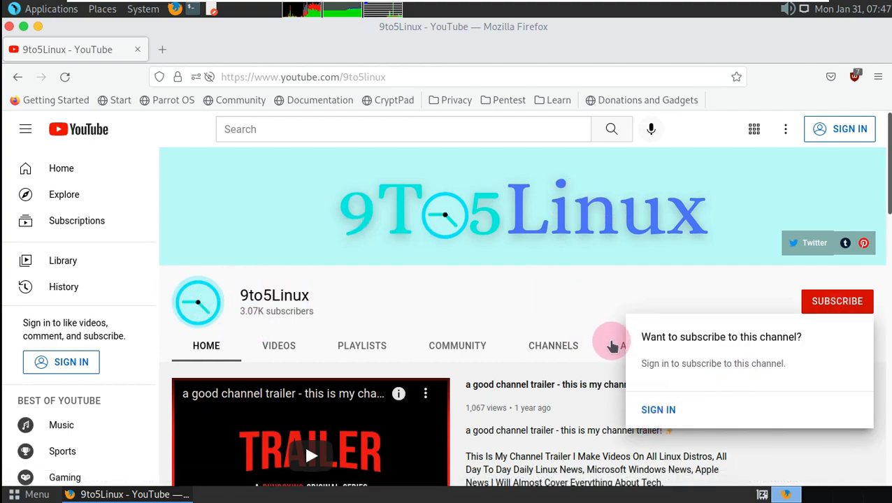
{"action": "left_click", "coordinate": [635, 346]}
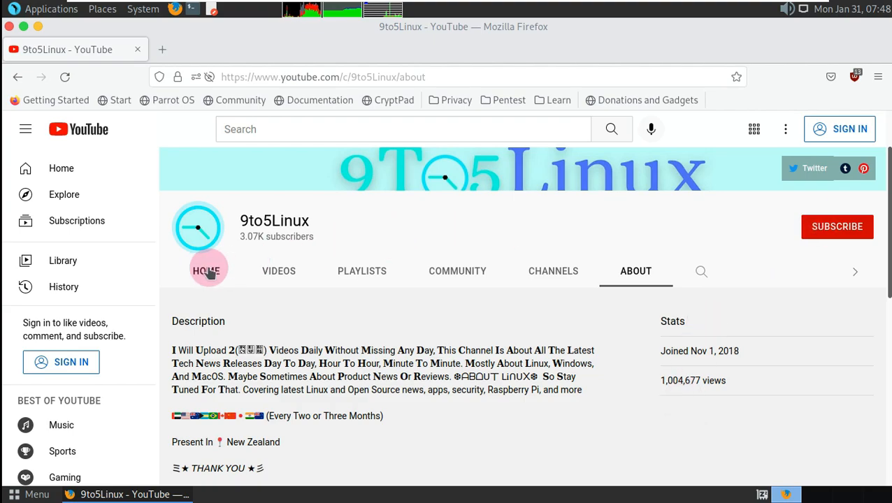
{"action": "left_click", "coordinate": [207, 271]}
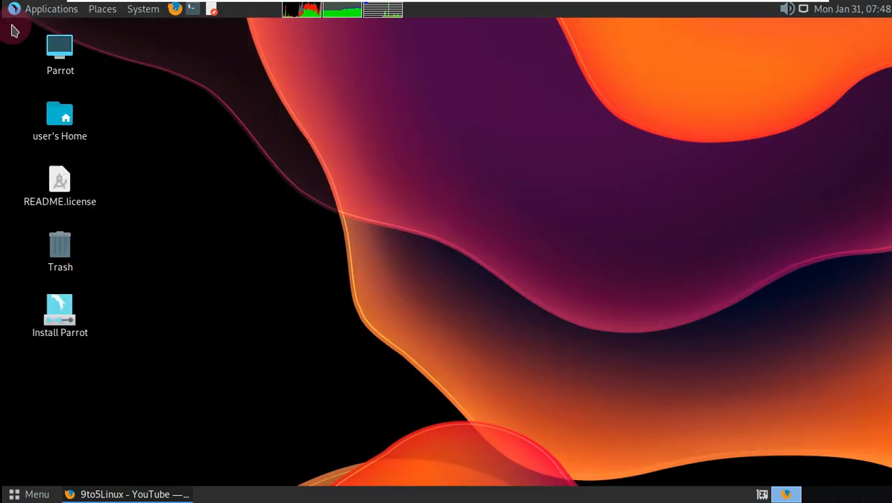
Step: Browse the System menu's Preferences submenus and close the menu
{"action": "left_click", "coordinate": [143, 9]}
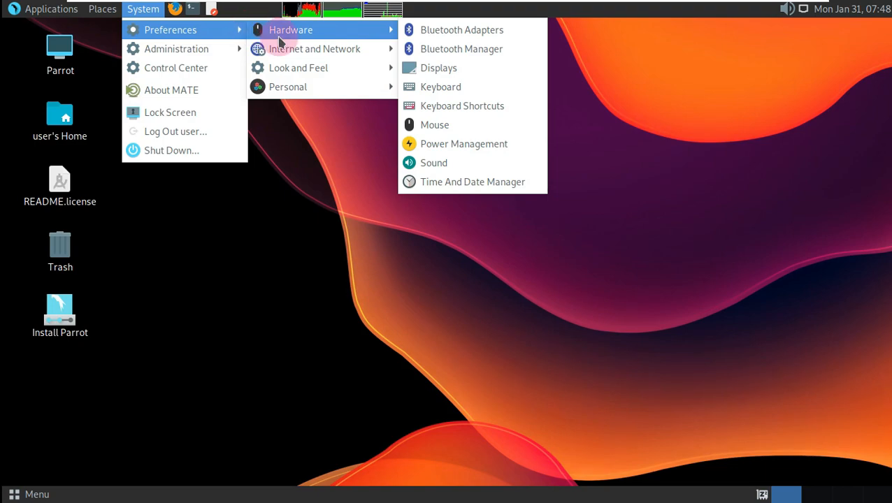
{"action": "mouse_move", "coordinate": [288, 87]}
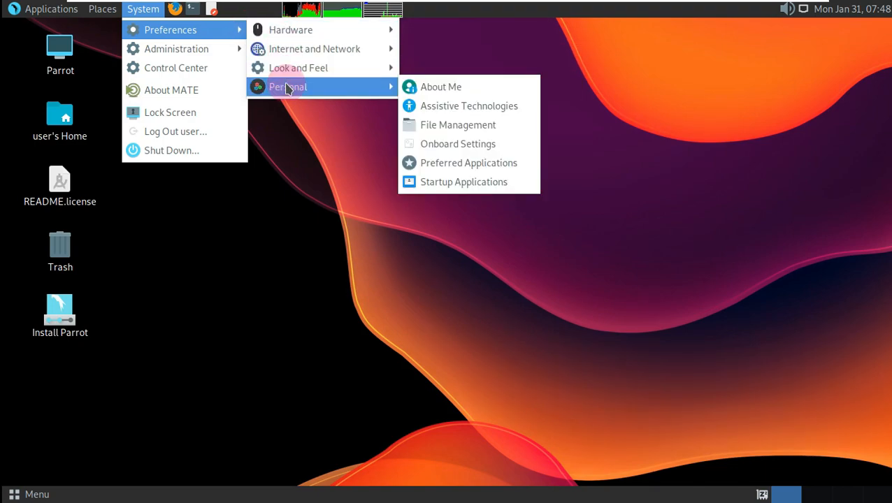
{"action": "mouse_move", "coordinate": [170, 89]}
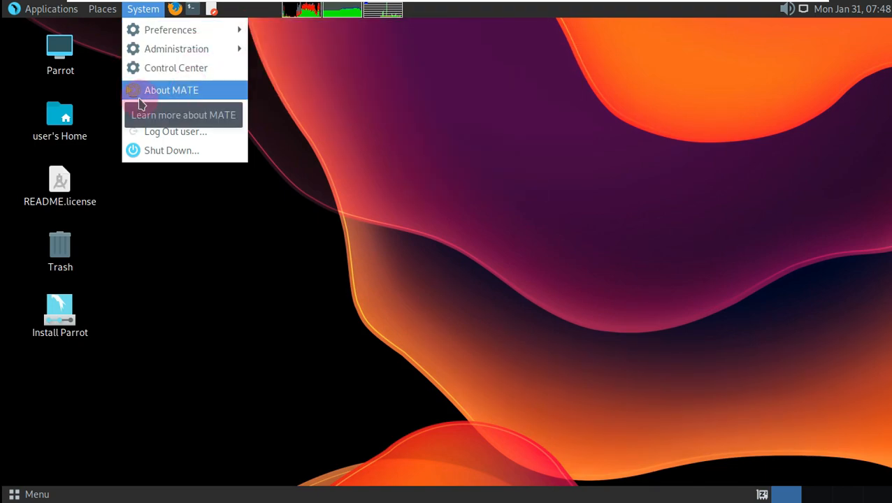
{"action": "left_click", "coordinate": [310, 144]}
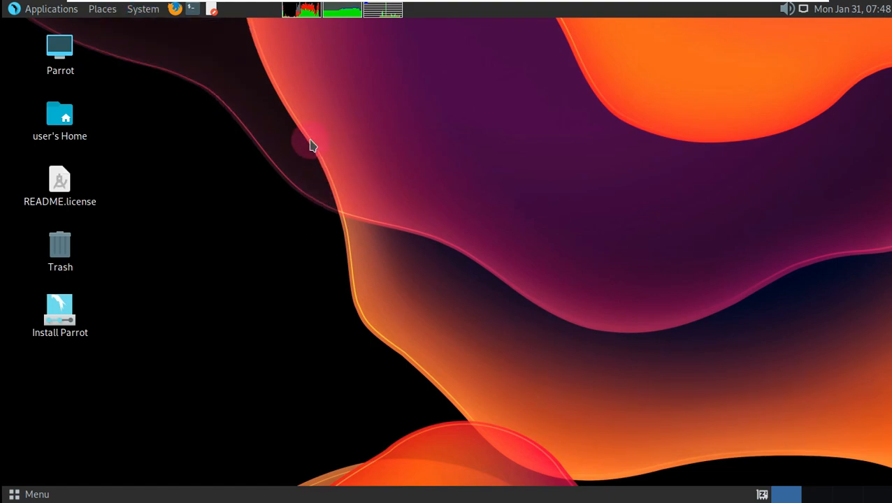
{"action": "left_click", "coordinate": [102, 8]}
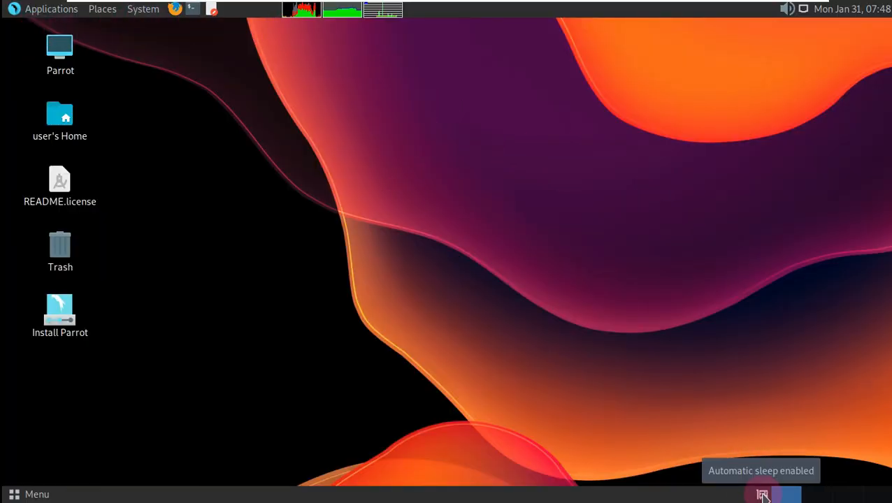
Step: Browse the Applications menu, then reopen the System menu showing Shut Down
{"action": "left_click", "coordinate": [51, 8]}
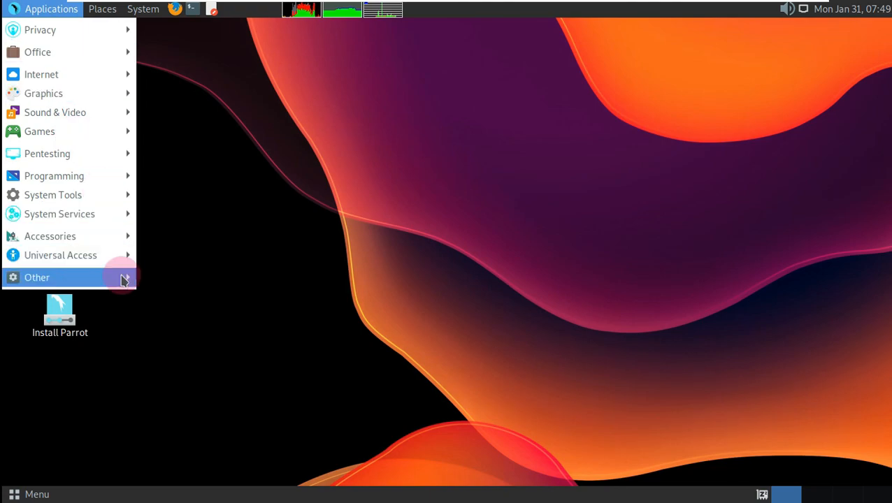
{"action": "left_click", "coordinate": [143, 8]}
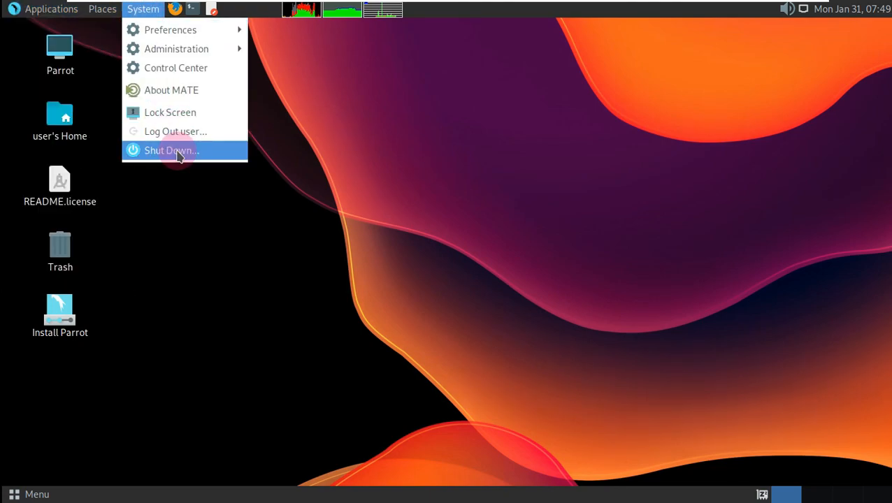